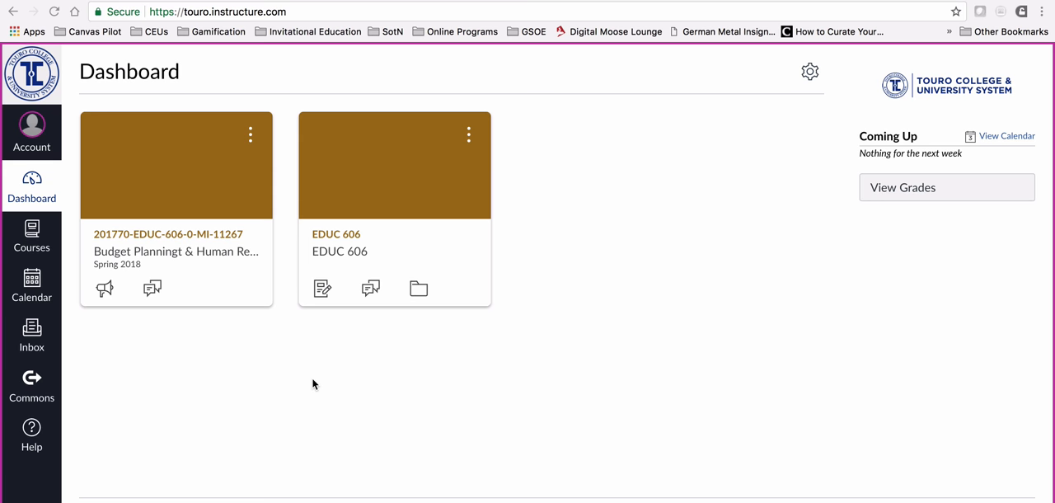
pyautogui.moveTo(343, 329)
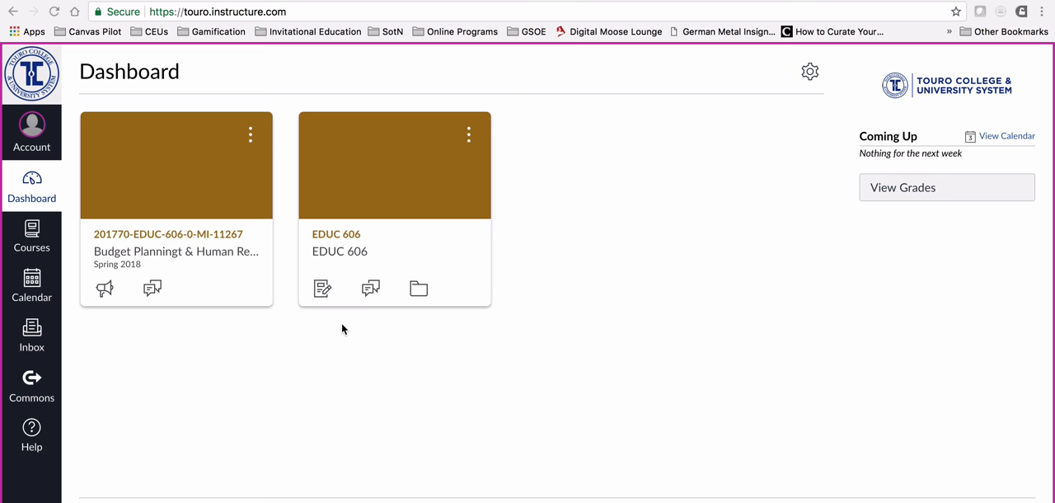
pyautogui.moveTo(128, 238)
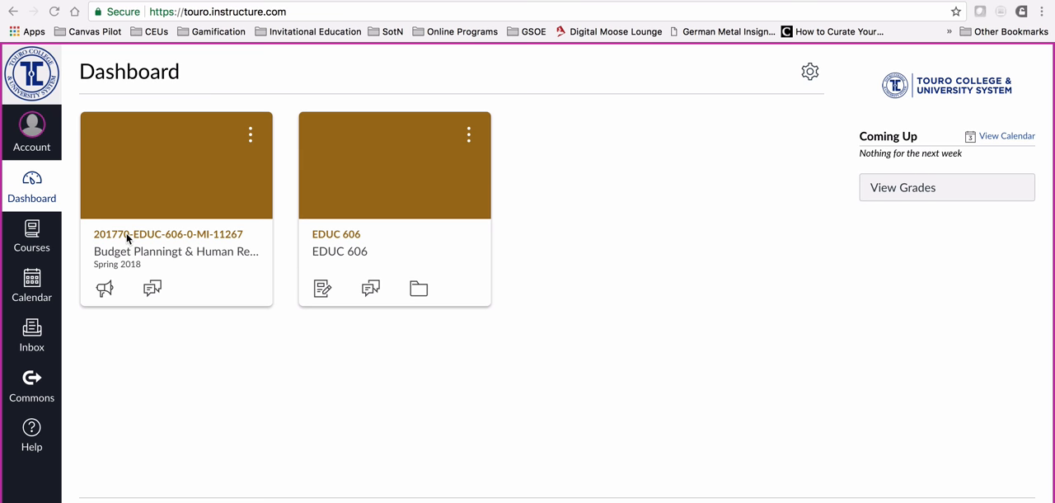
pyautogui.moveTo(130, 273)
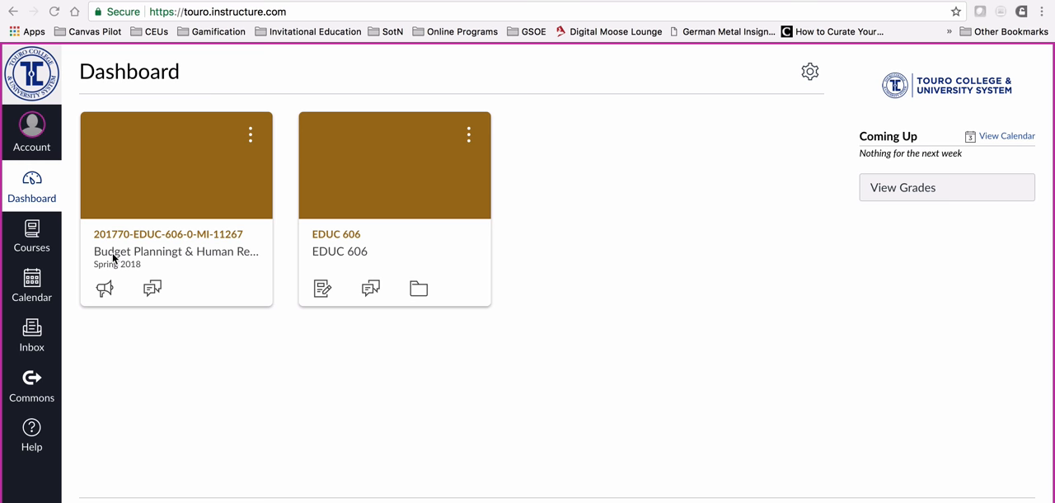
pyautogui.moveTo(190, 237)
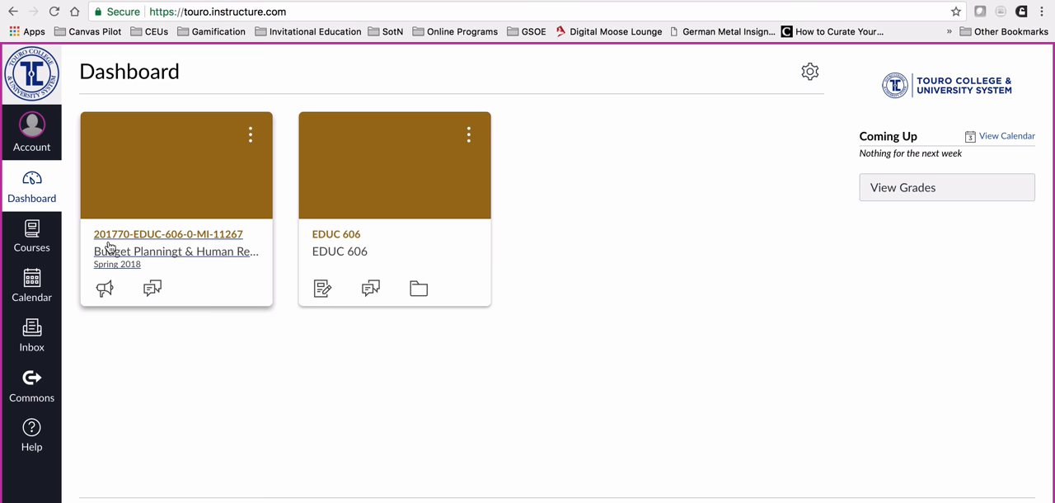
pyautogui.moveTo(97, 244)
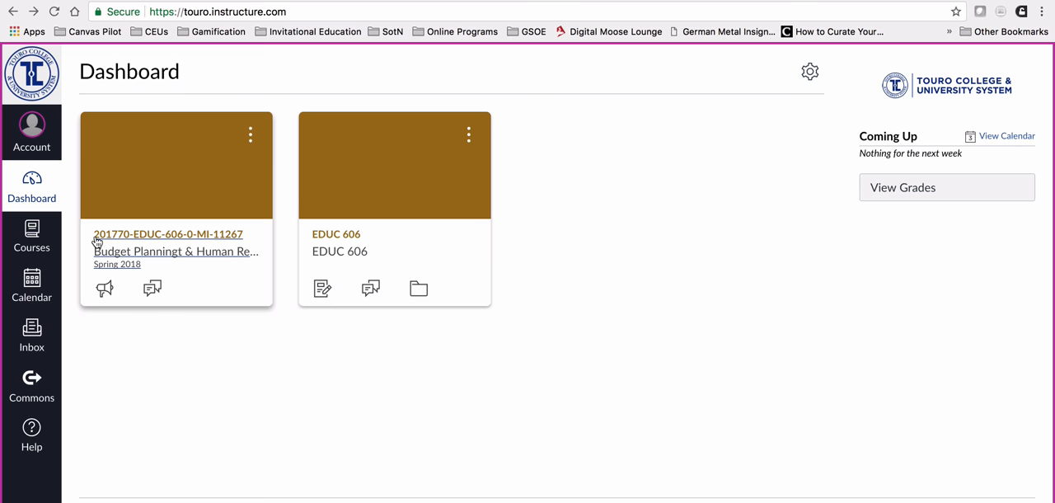
pyautogui.moveTo(124, 242)
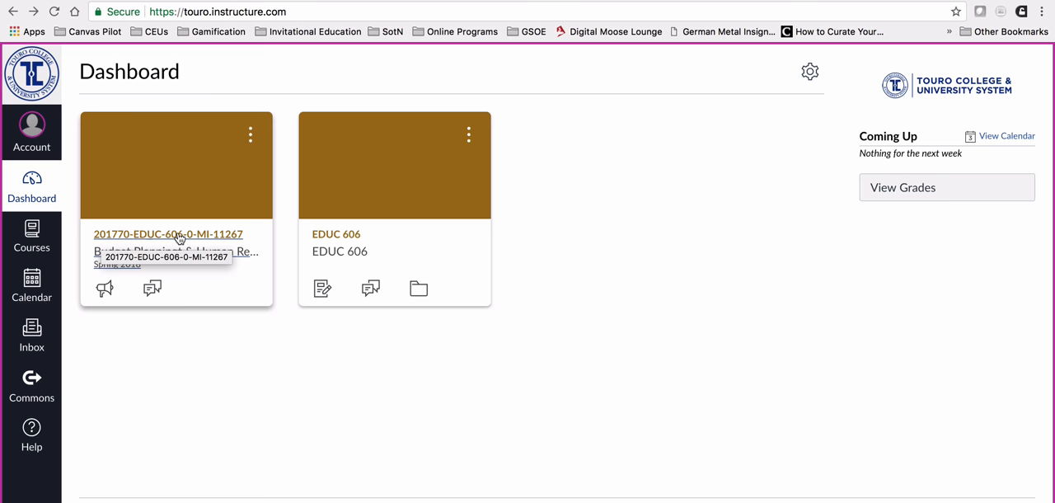
pyautogui.moveTo(207, 242)
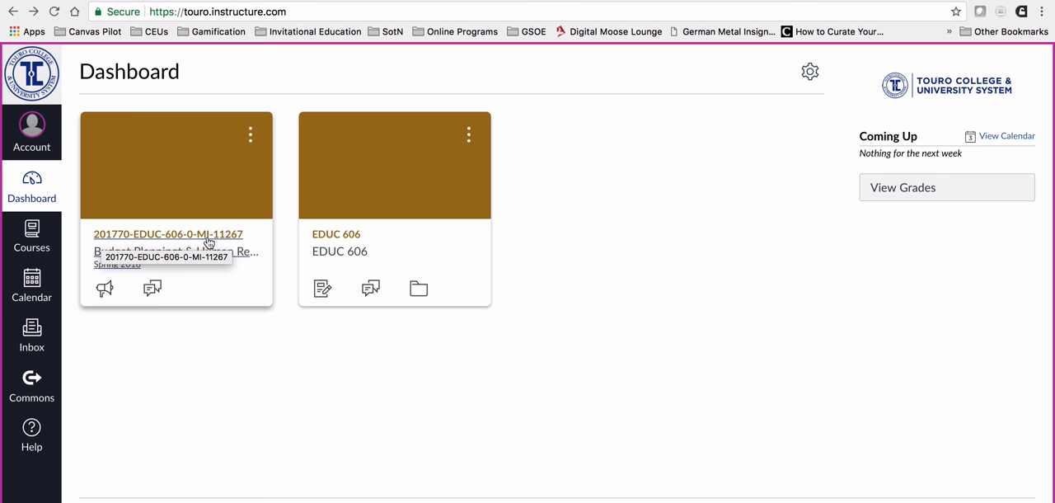
pyautogui.moveTo(231, 242)
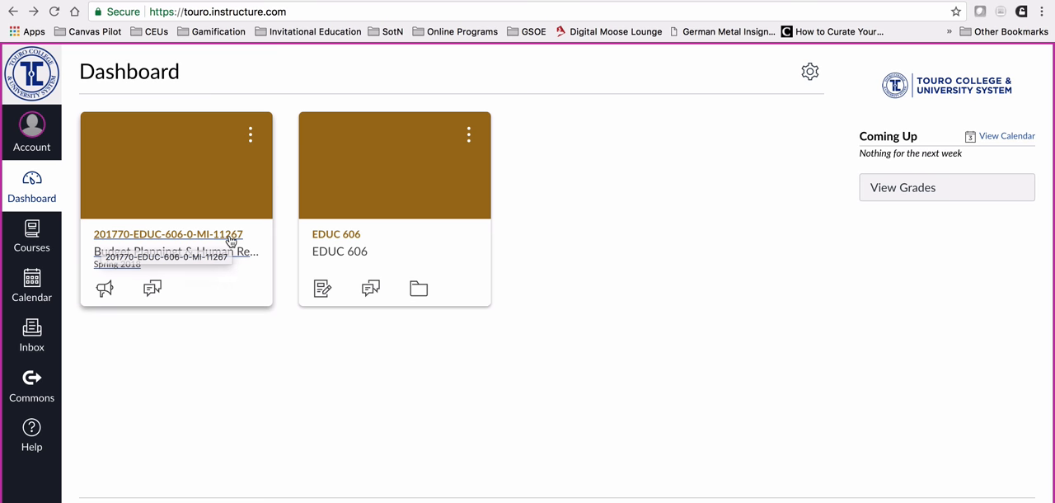
pyautogui.moveTo(153, 269)
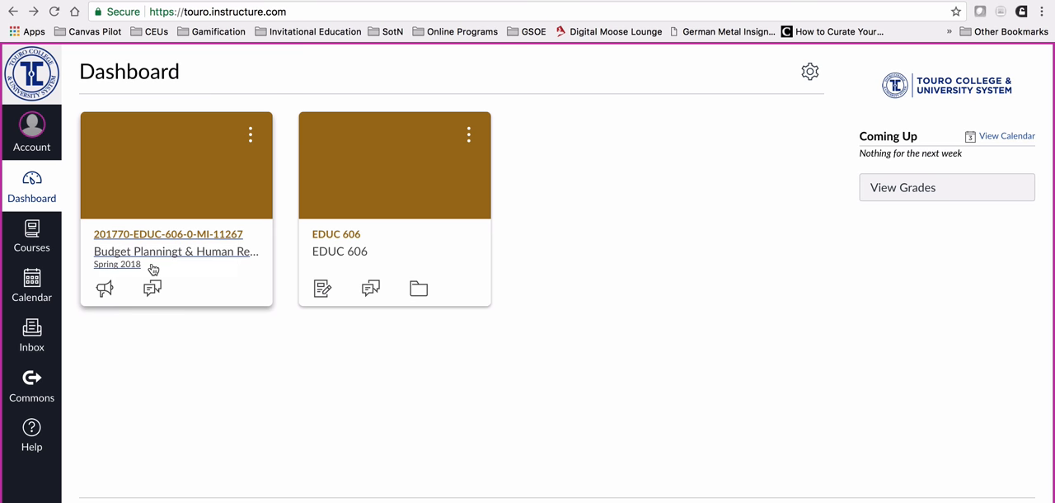
pyautogui.moveTo(117, 263)
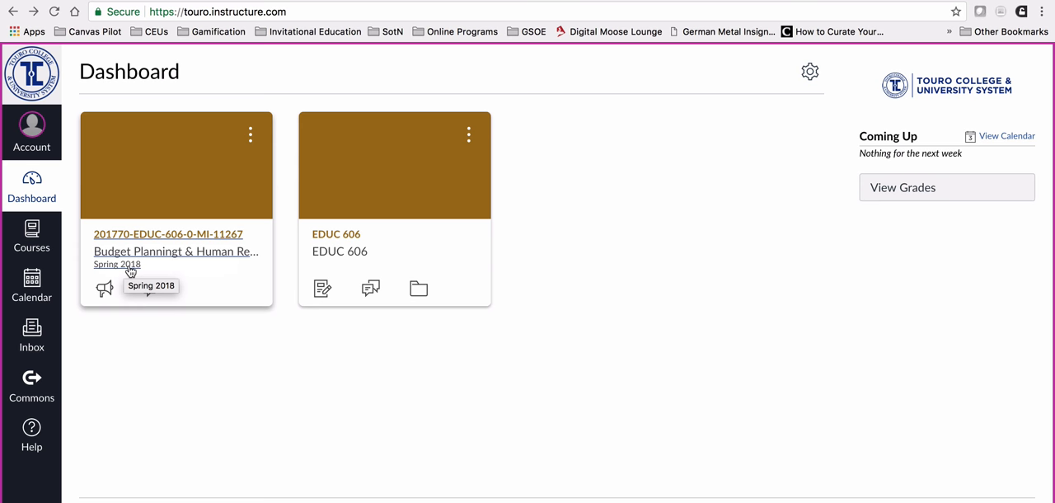
pyautogui.moveTo(336, 235)
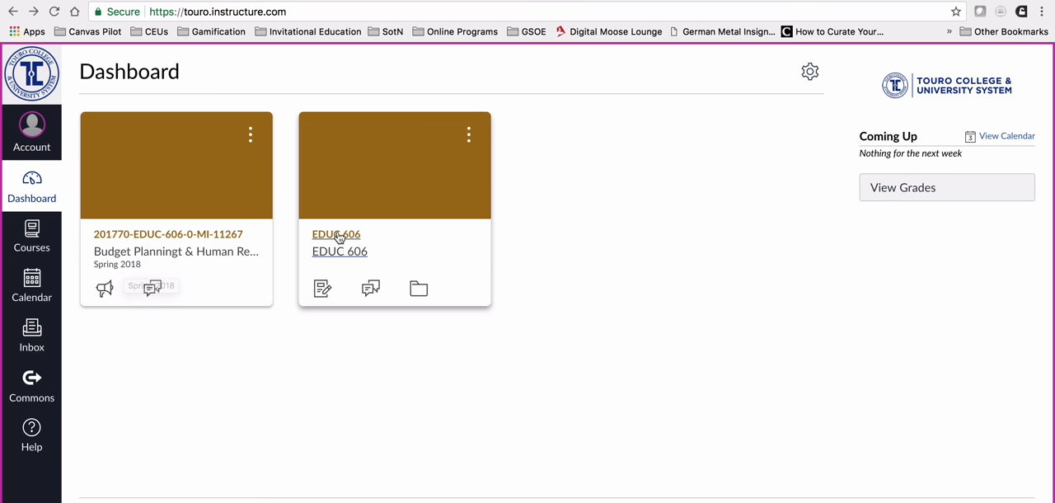
pyautogui.moveTo(352, 246)
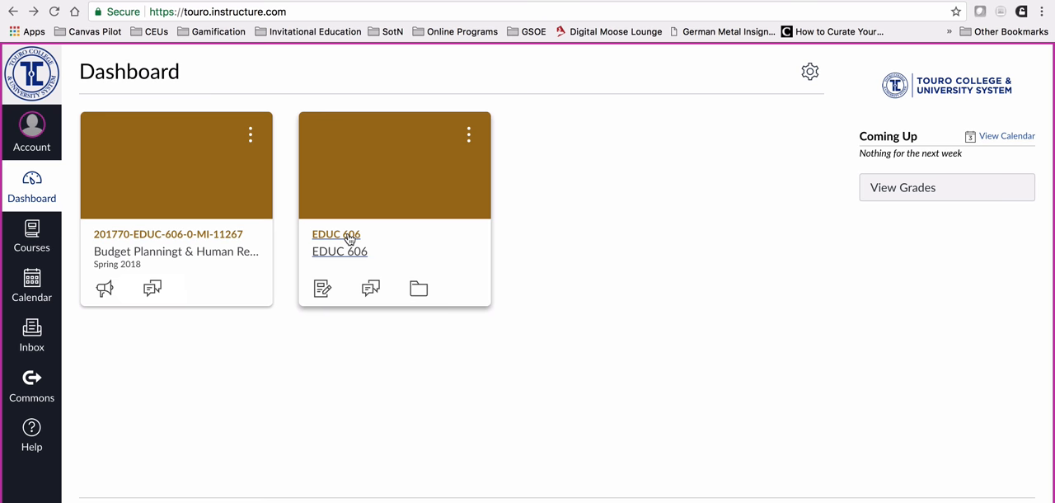
# Open the EDUC 606 sandbox course from the Dashboard and go to its Settings
pyautogui.click(335, 234)
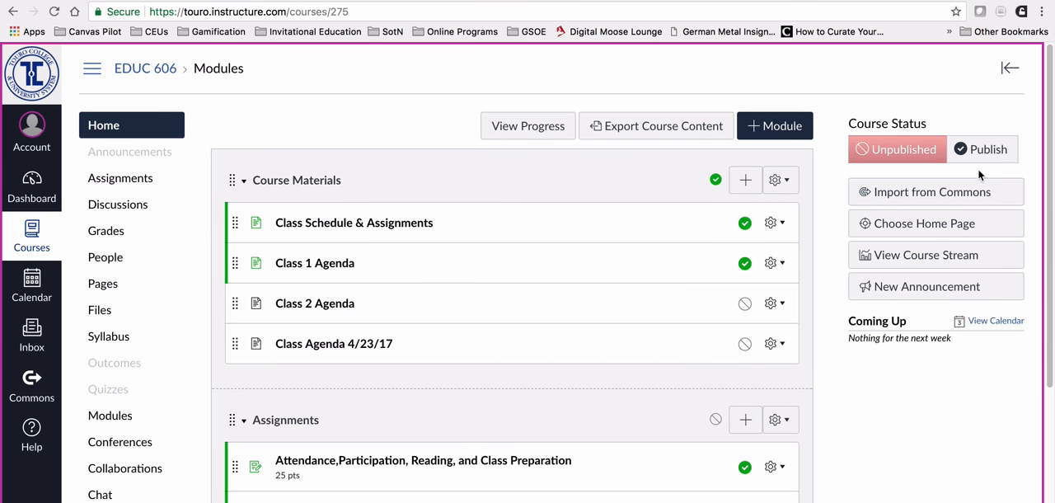
pyautogui.moveTo(539, 305)
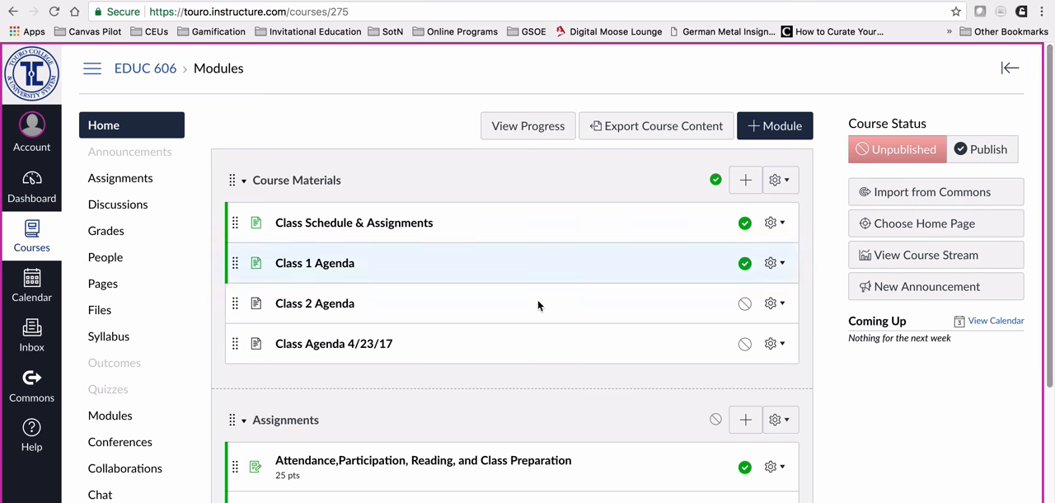
pyautogui.moveTo(414, 432)
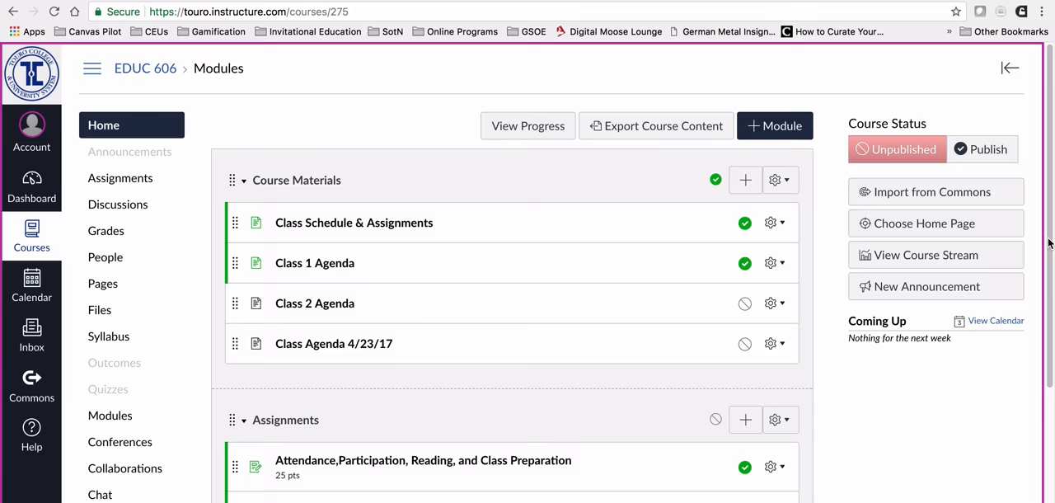
pyautogui.scroll(-3)
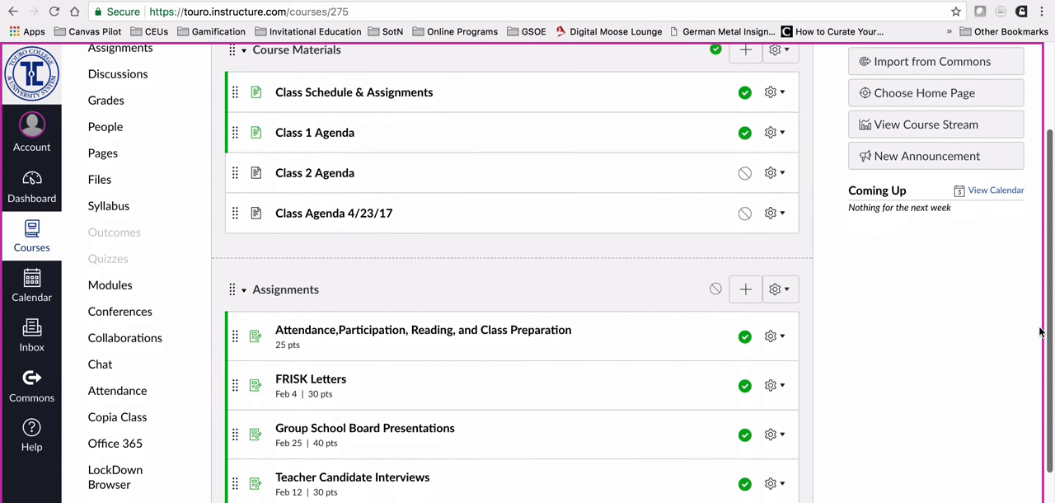
pyautogui.scroll(-3)
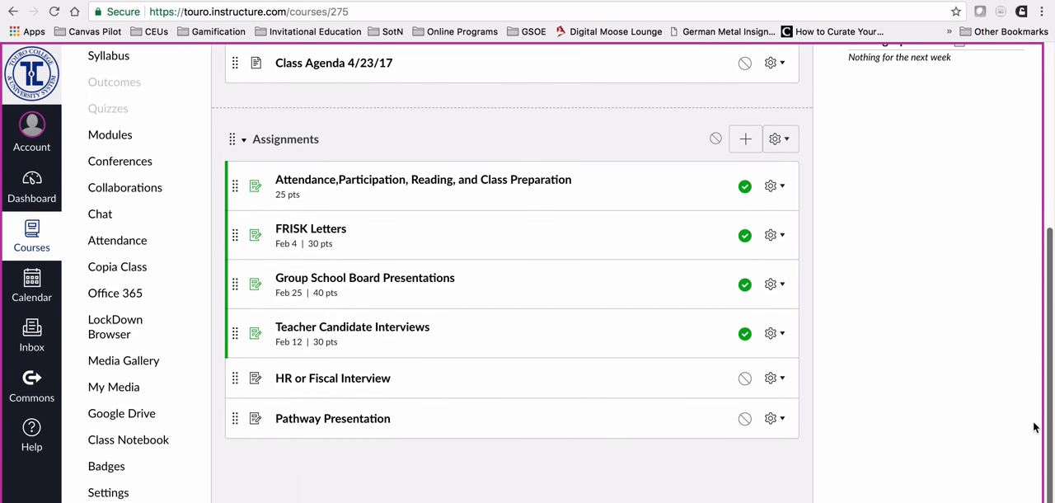
pyautogui.click(107, 492)
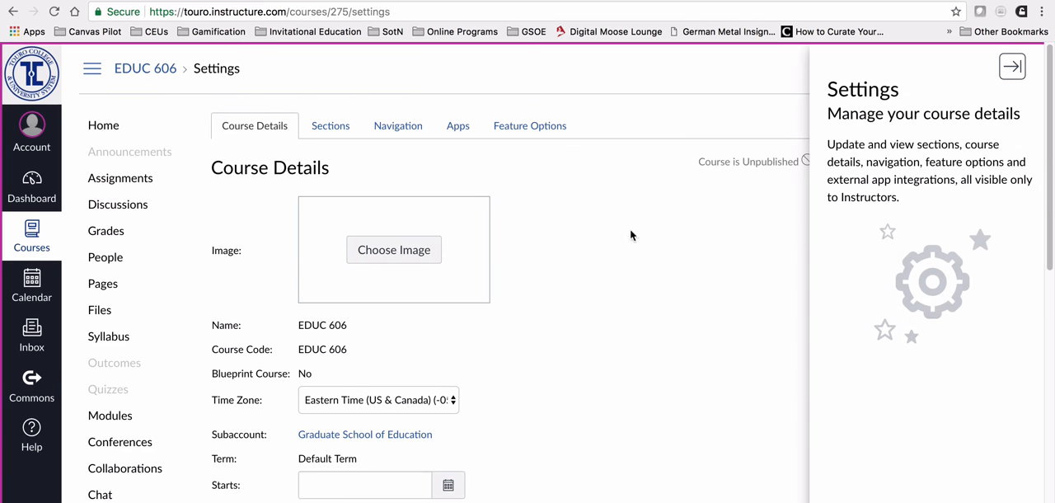
# Dismiss the Settings tour and open Export Course Content for EDUC 606
pyautogui.click(1011, 67)
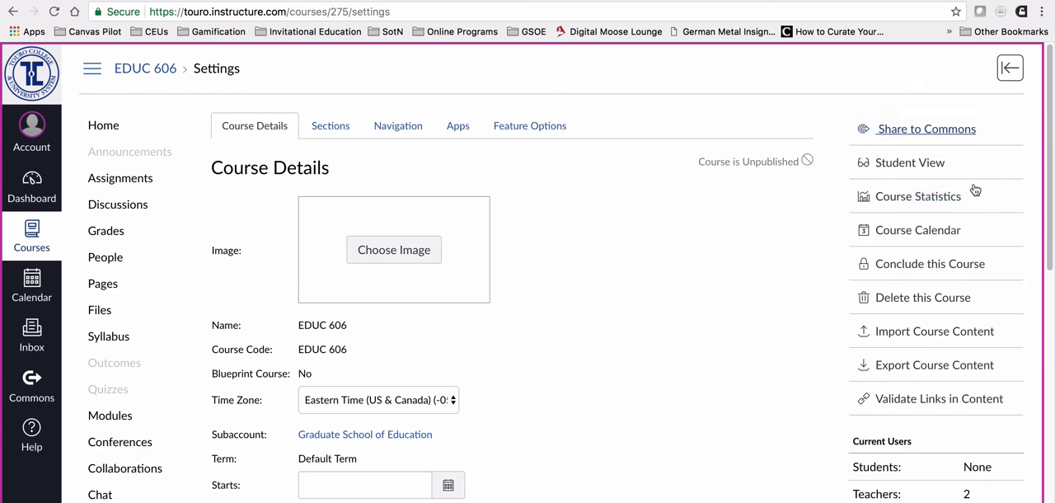
pyautogui.moveTo(934, 364)
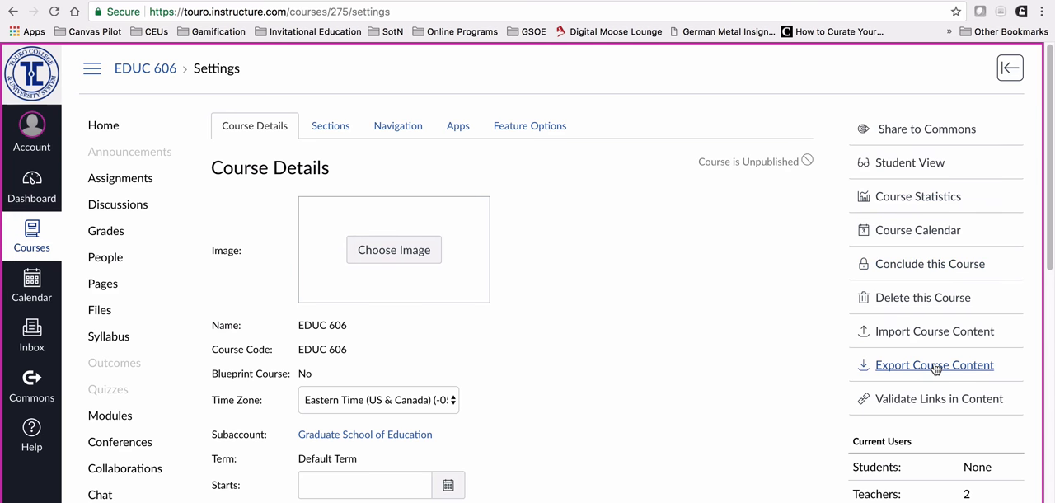
pyautogui.click(934, 364)
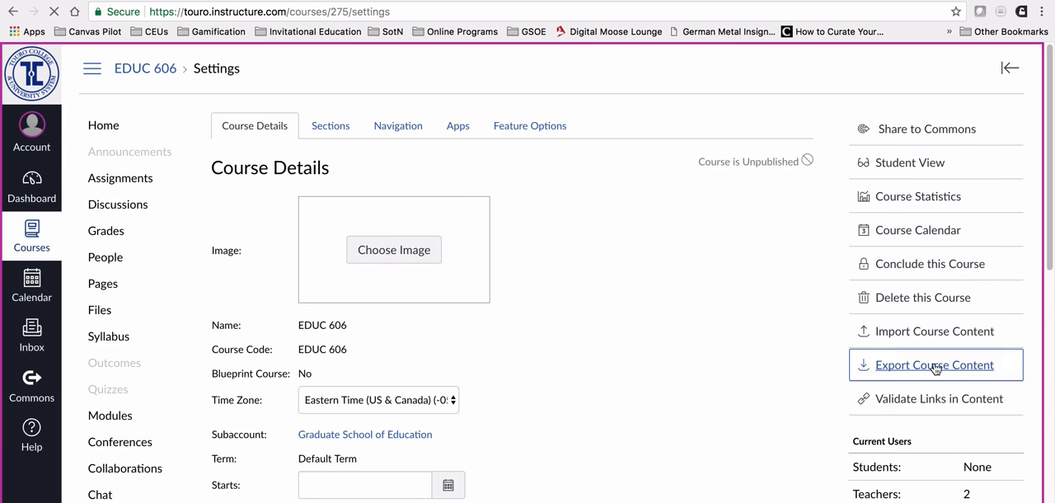
pyautogui.click(935, 364)
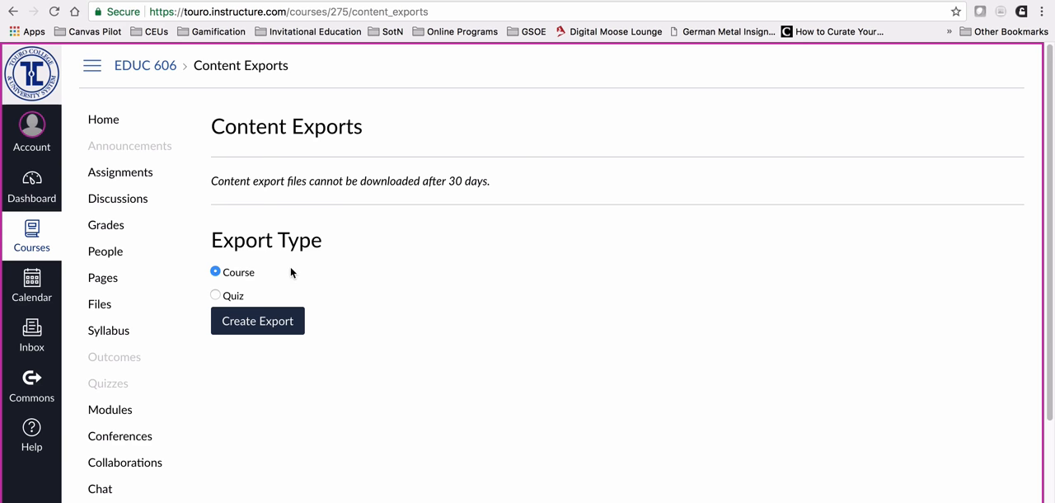
pyautogui.moveTo(235, 304)
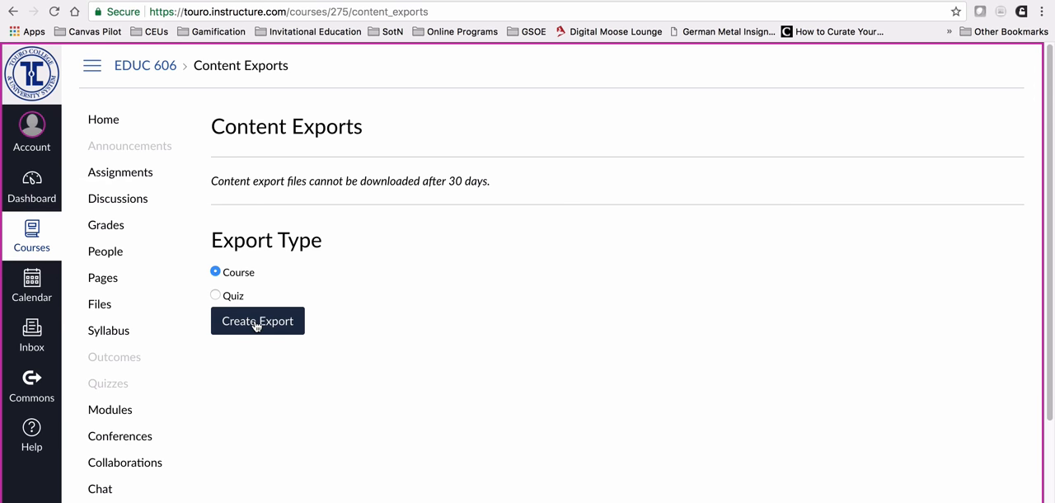
# Export the full EDUC 606 course, download the export file, and return to the Dashboard
pyautogui.click(257, 321)
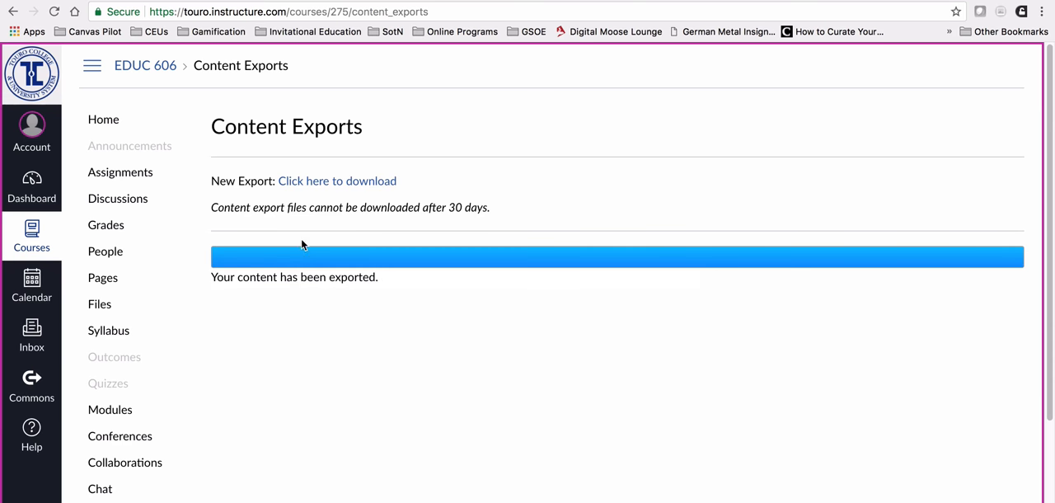
pyautogui.moveTo(445, 258)
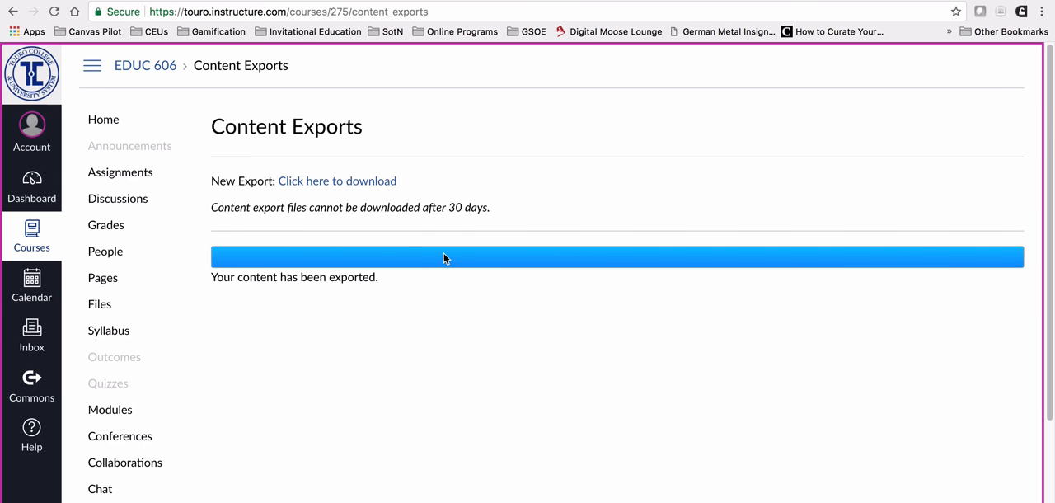
pyautogui.moveTo(417, 225)
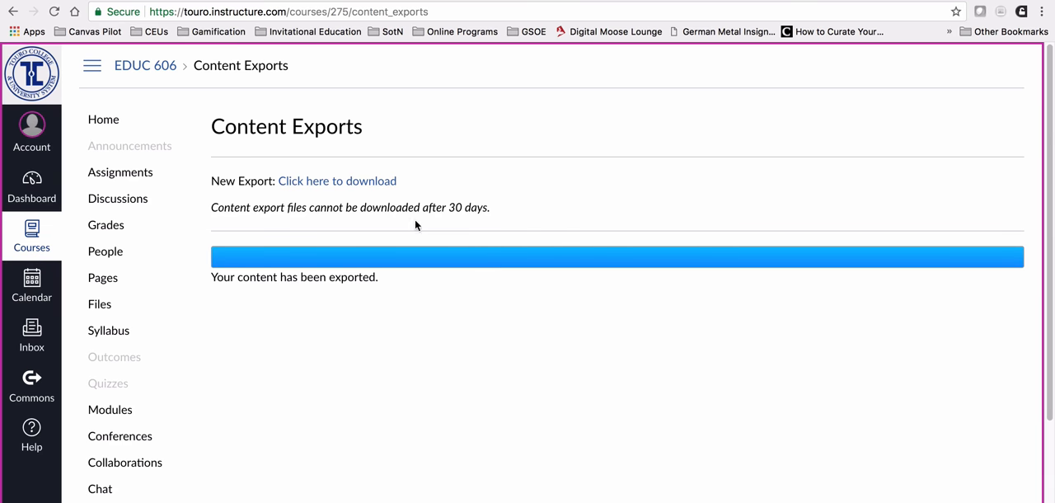
pyautogui.moveTo(337, 181)
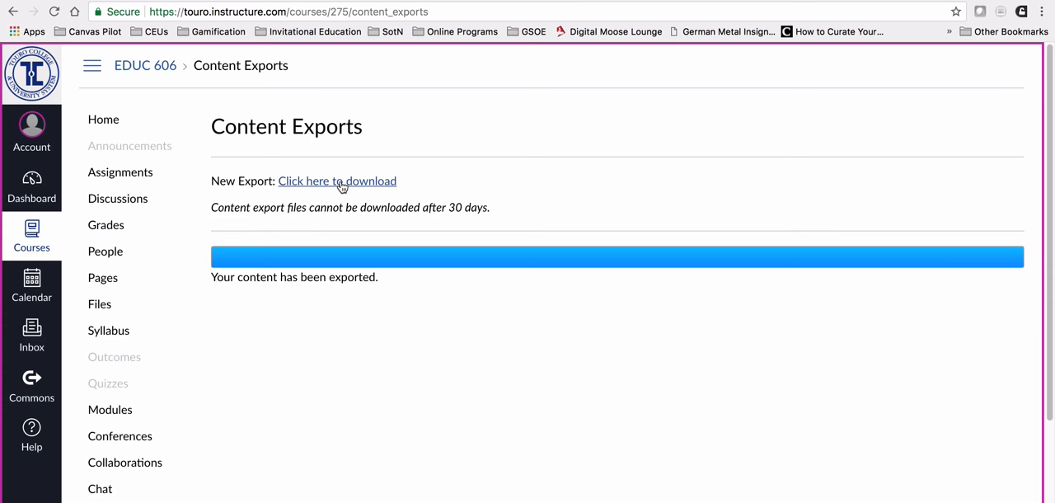
pyautogui.click(337, 180)
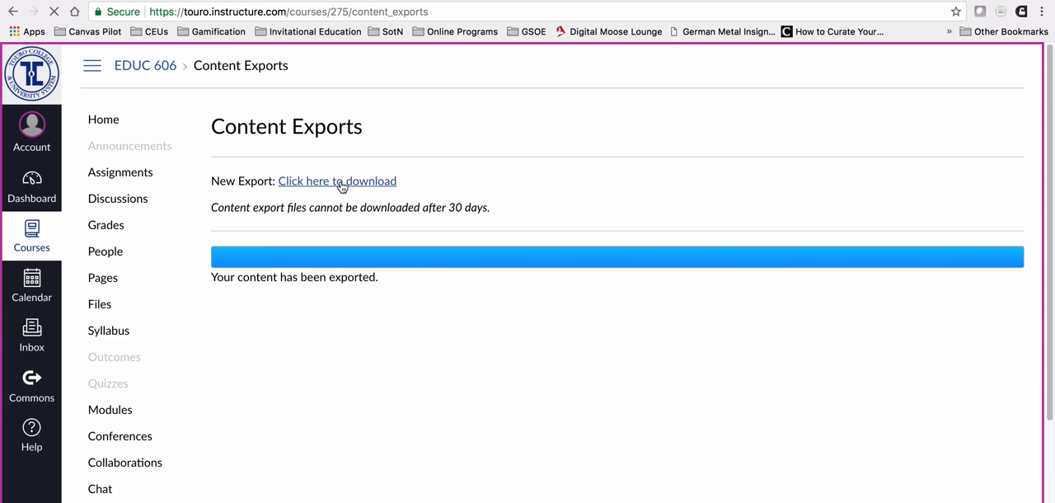
pyautogui.moveTo(179, 365)
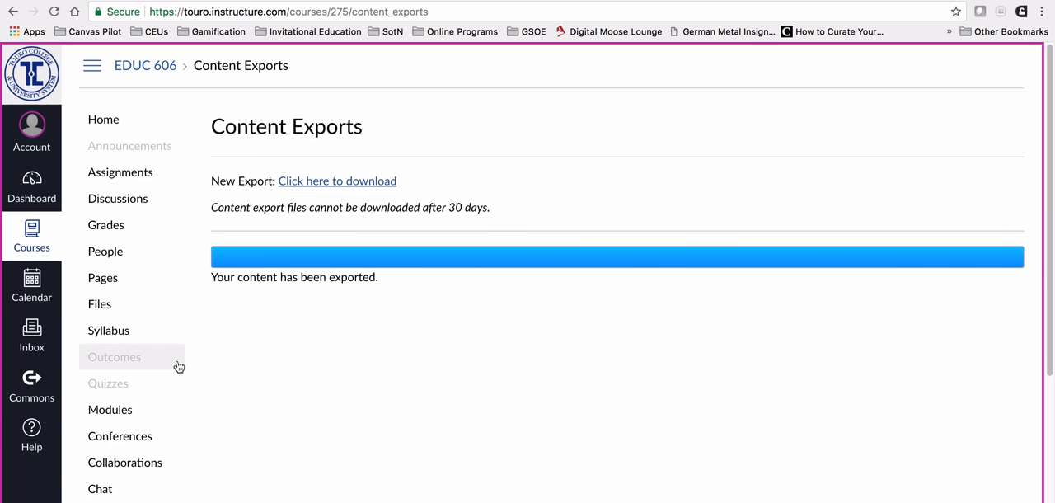
pyautogui.moveTo(250, 385)
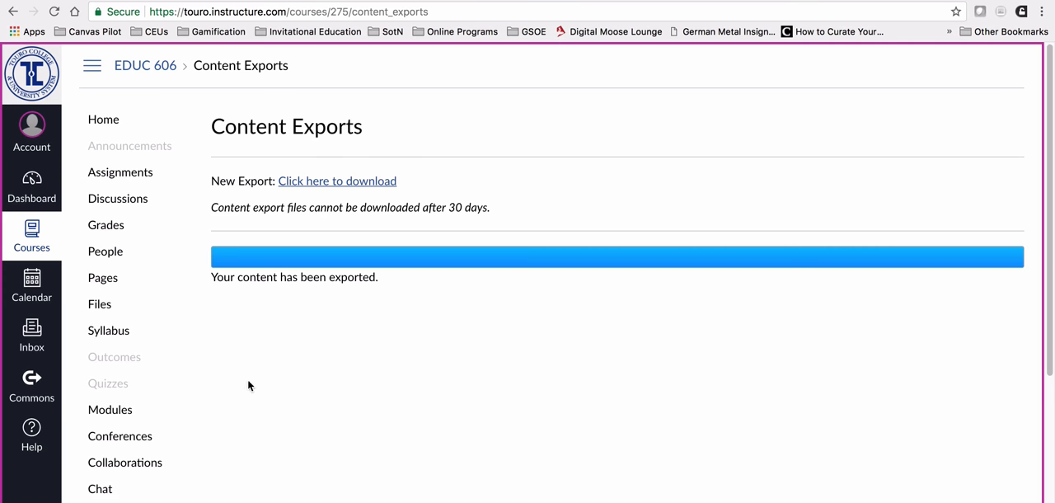
pyautogui.moveTo(322, 313)
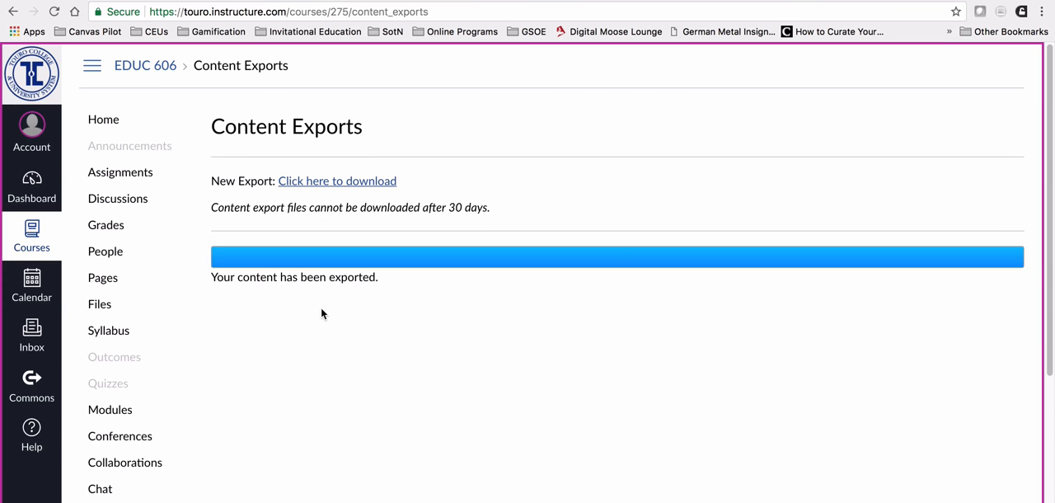
pyautogui.moveTo(124, 102)
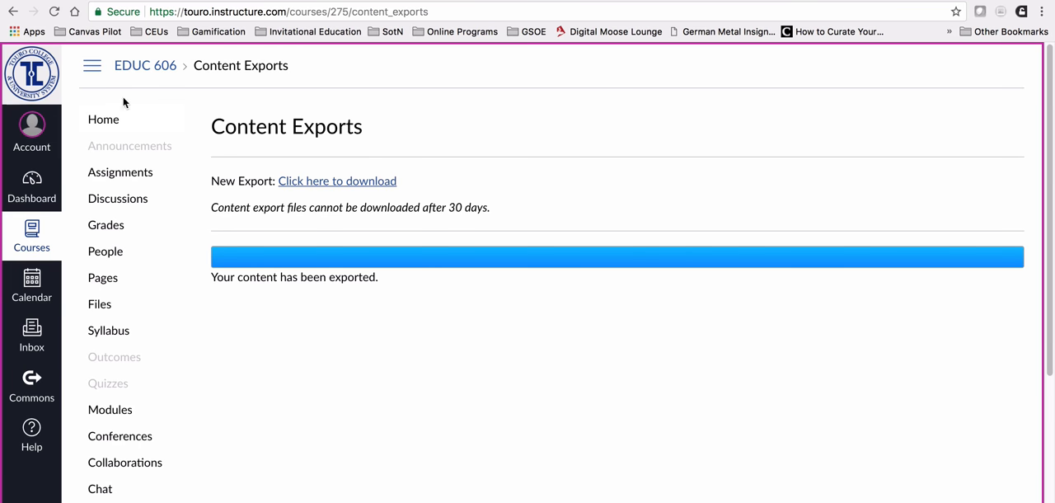
pyautogui.click(31, 187)
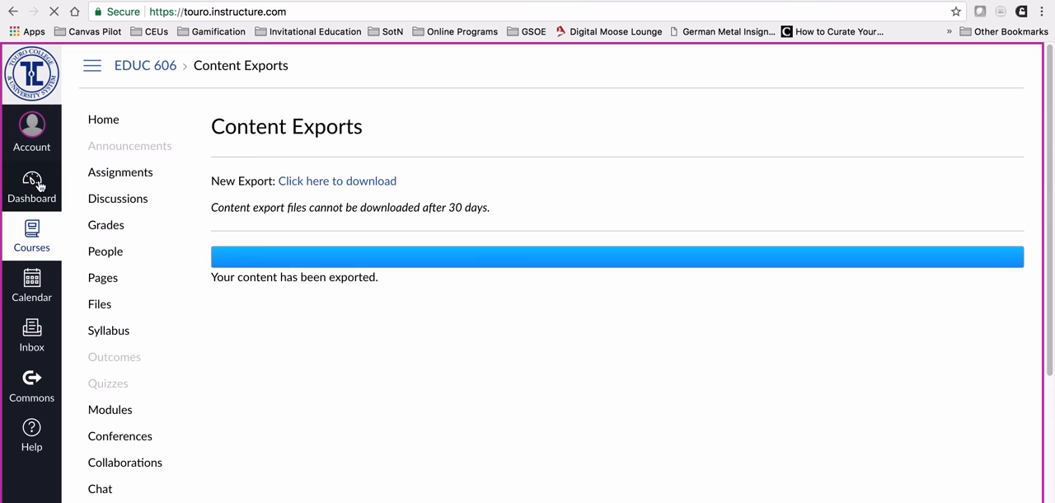
# Open course 201770-EDUC-606-0-MI-11267 and scroll down its home page to the instructor details
pyautogui.click(32, 188)
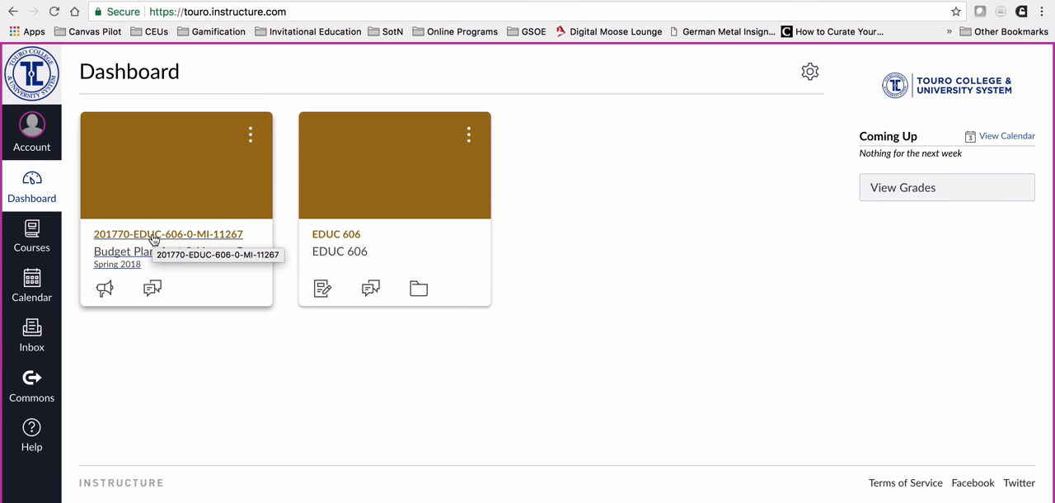
pyautogui.click(168, 234)
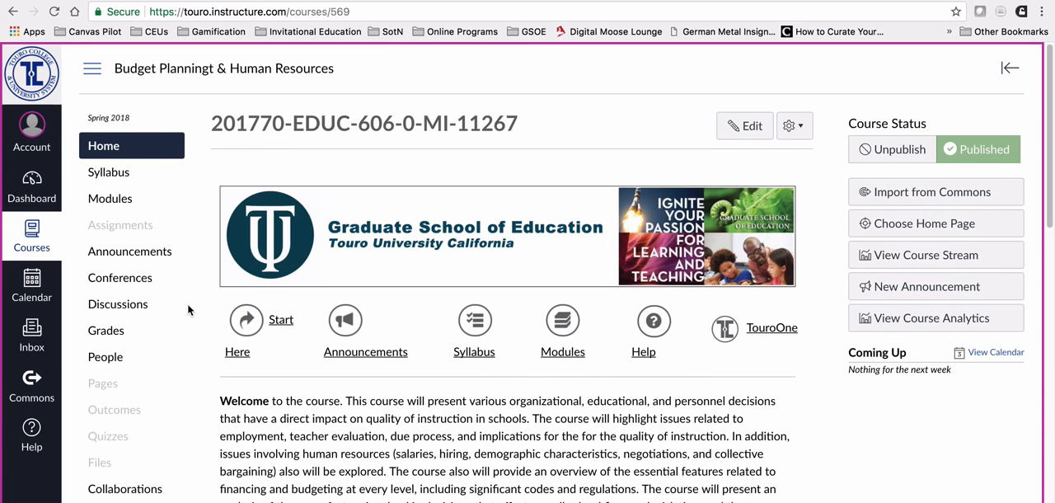
pyautogui.scroll(-3)
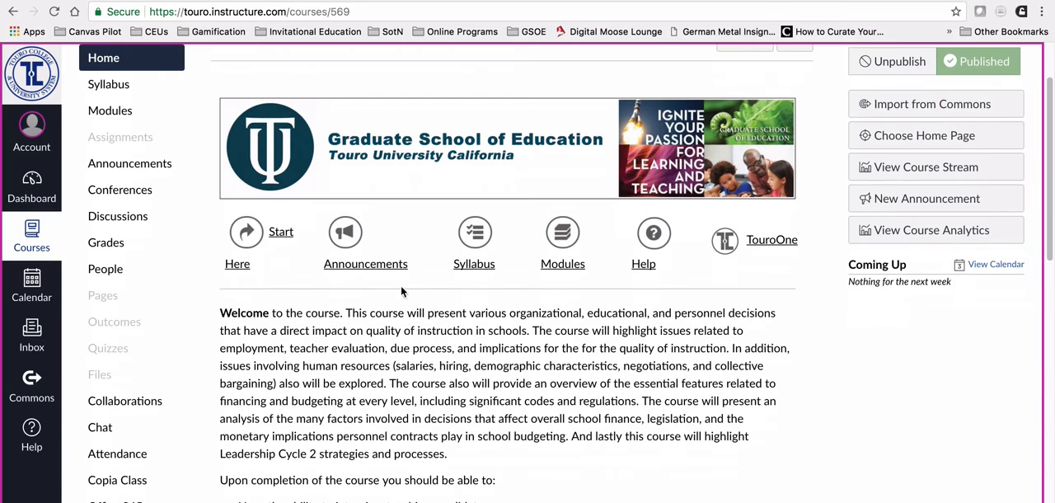
pyautogui.scroll(-3)
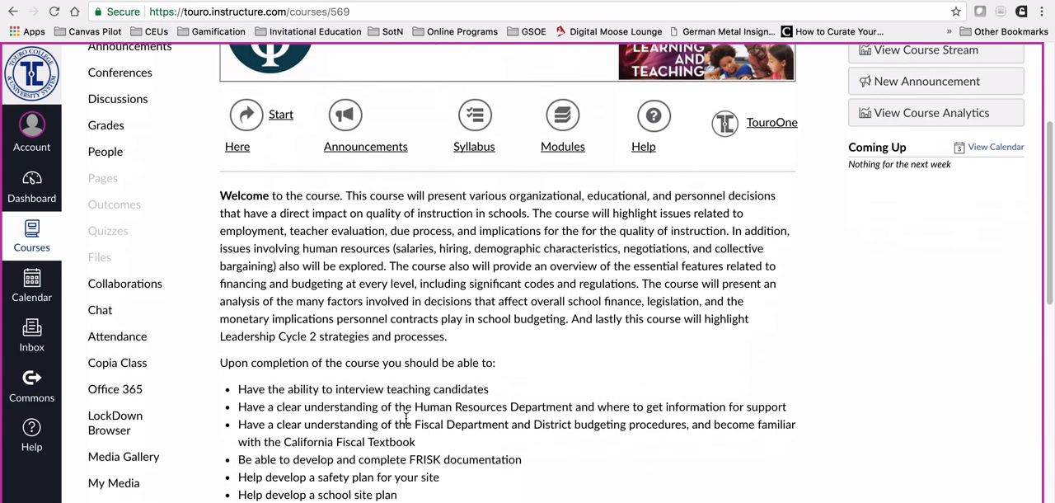
pyautogui.scroll(-3)
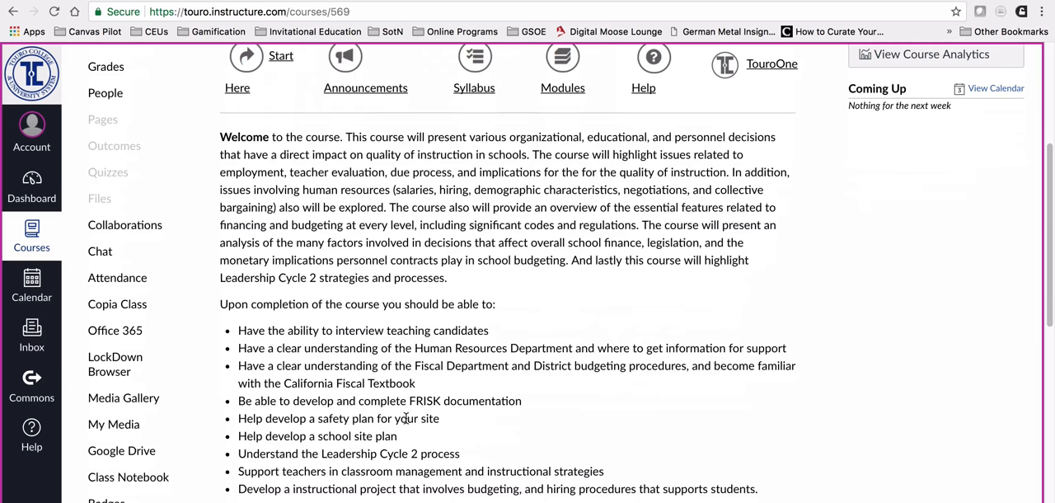
pyautogui.scroll(-3)
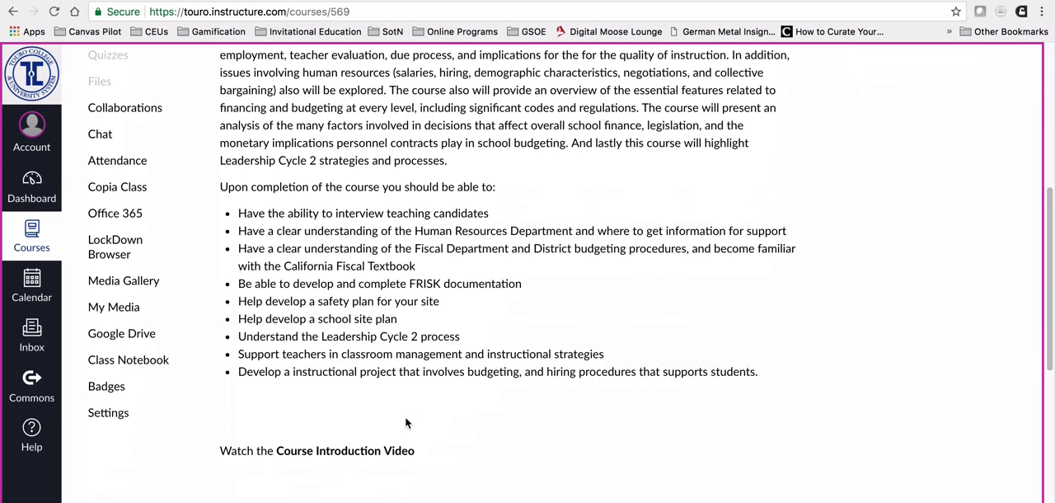
pyautogui.scroll(-3)
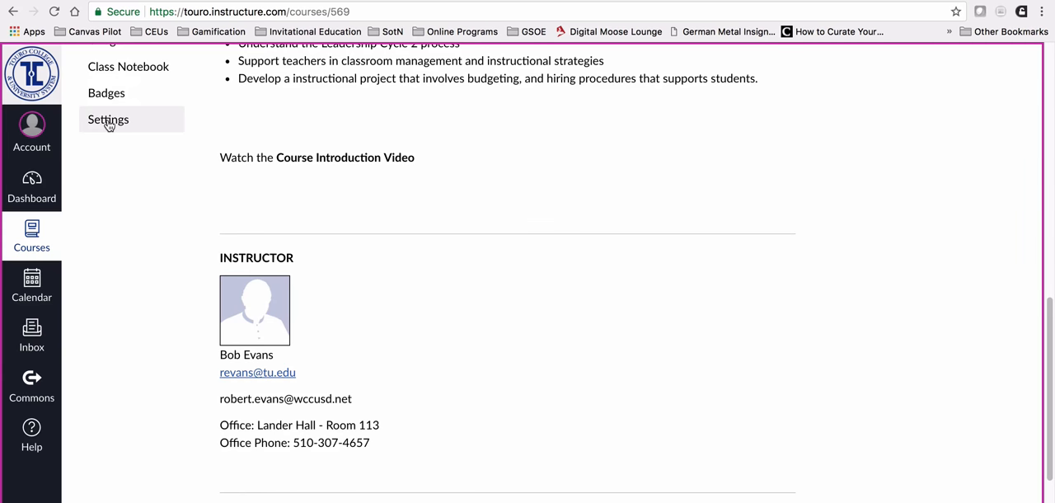
# Open Import Course Content and select Canvas Course Export Package as the content type
pyautogui.click(107, 119)
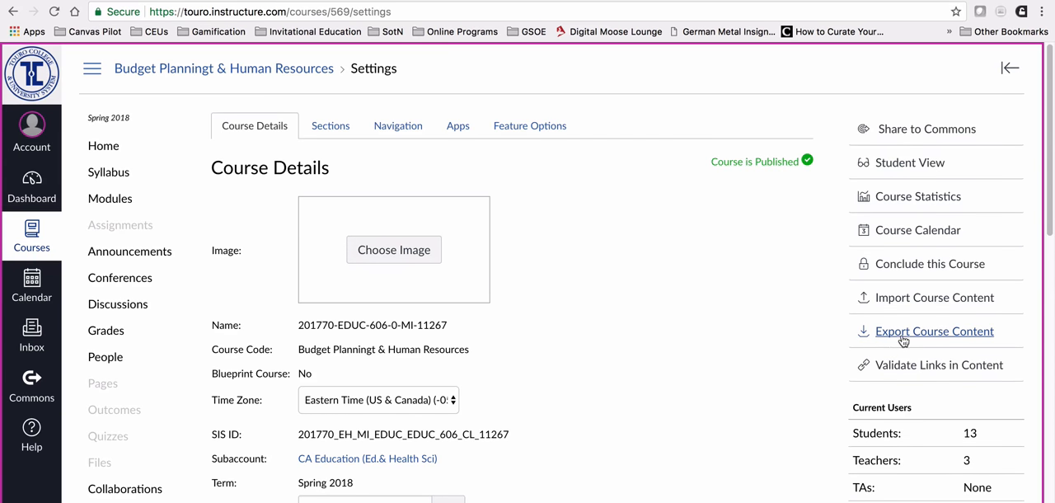
pyautogui.moveTo(923, 305)
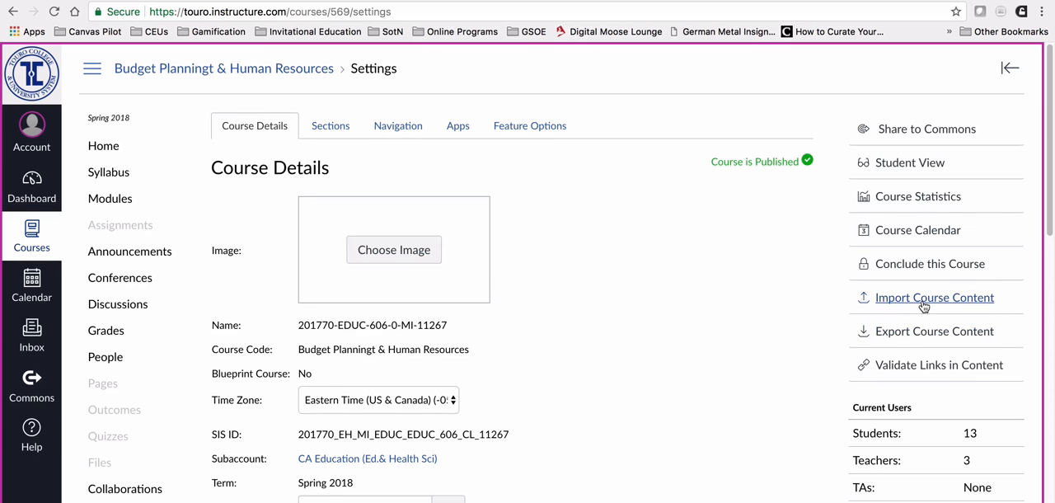
pyautogui.click(934, 297)
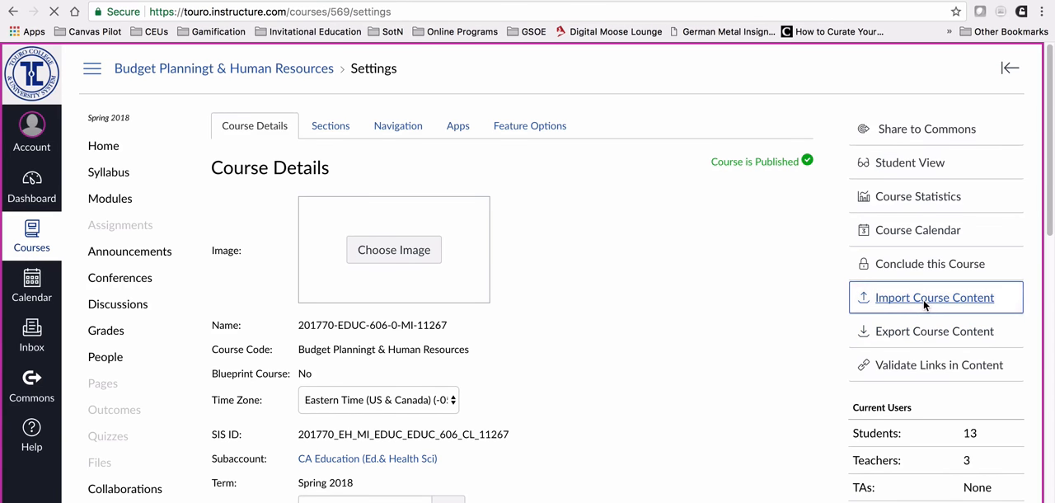
pyautogui.click(934, 296)
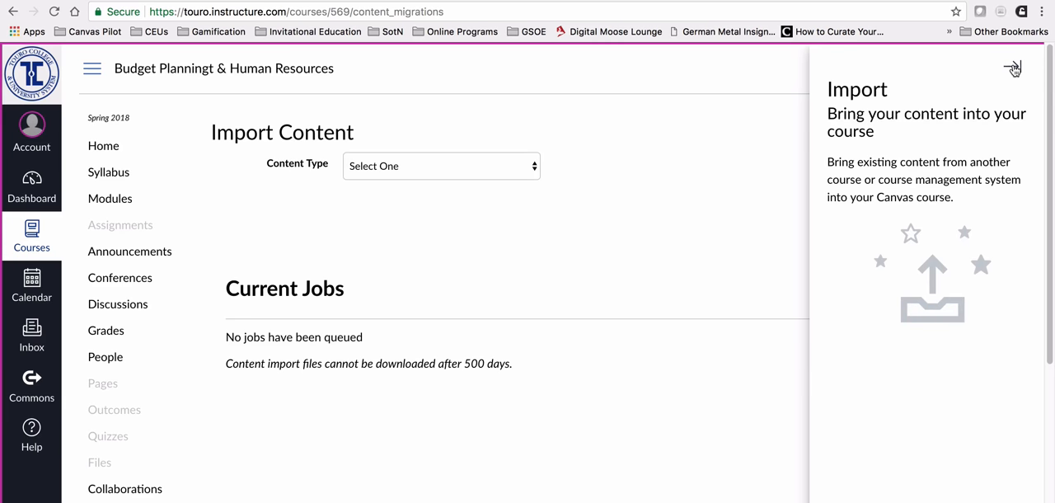
pyautogui.click(1011, 67)
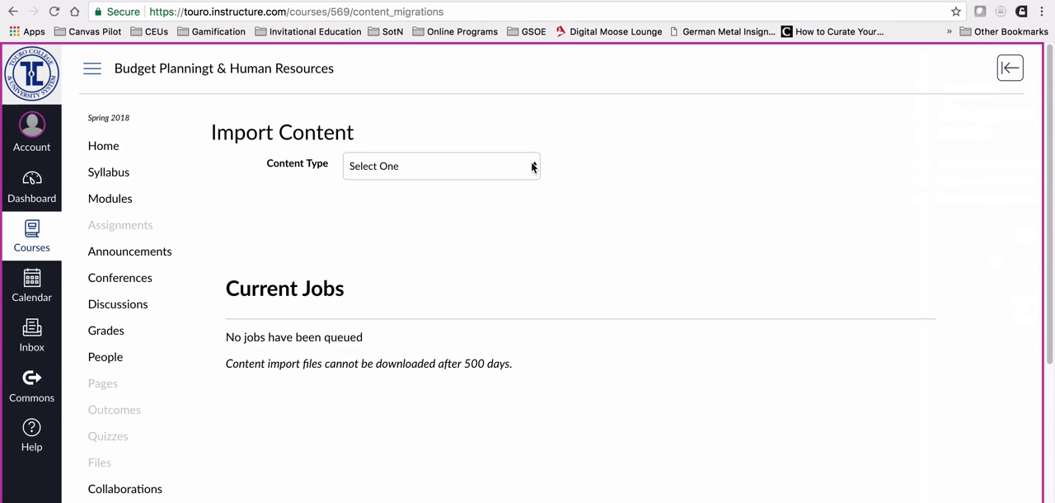
pyautogui.click(441, 165)
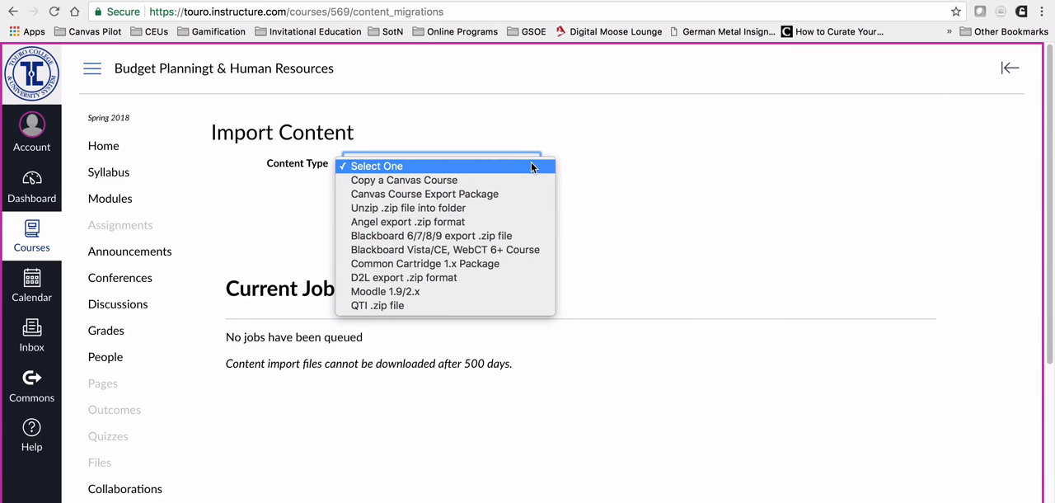
pyautogui.moveTo(473, 194)
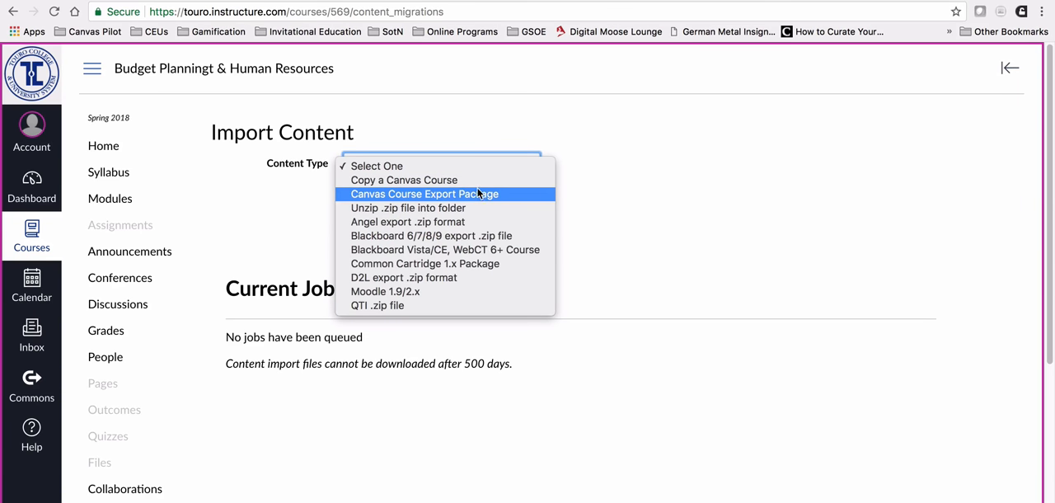
pyautogui.moveTo(451, 204)
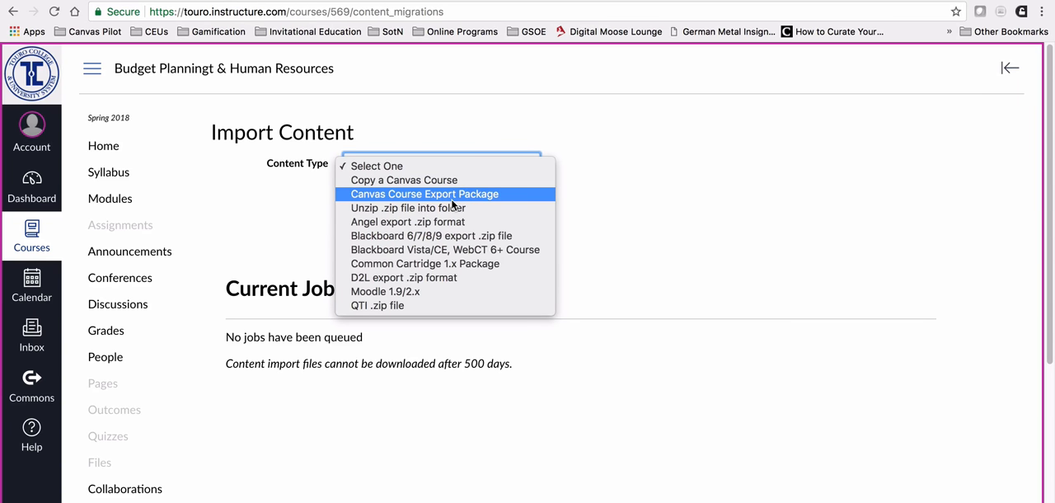
pyautogui.moveTo(486, 195)
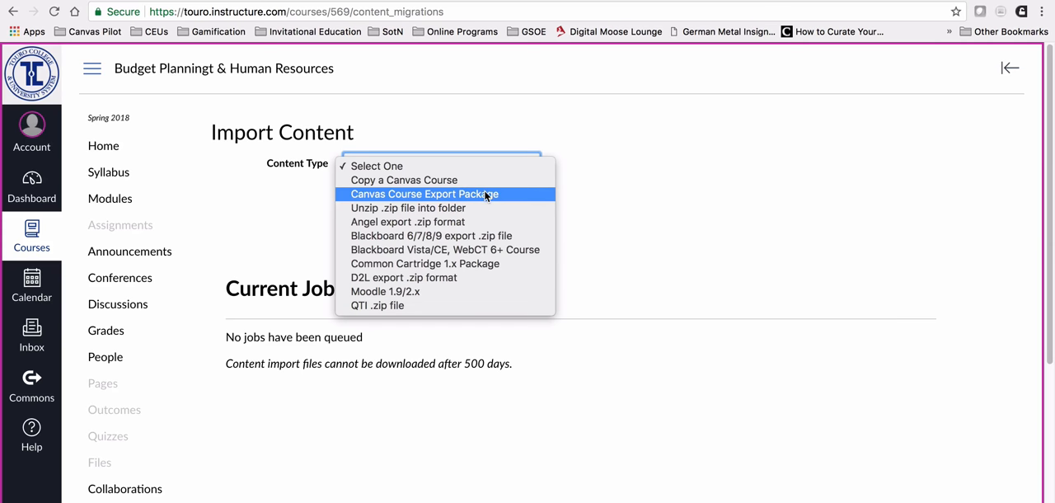
pyautogui.click(420, 194)
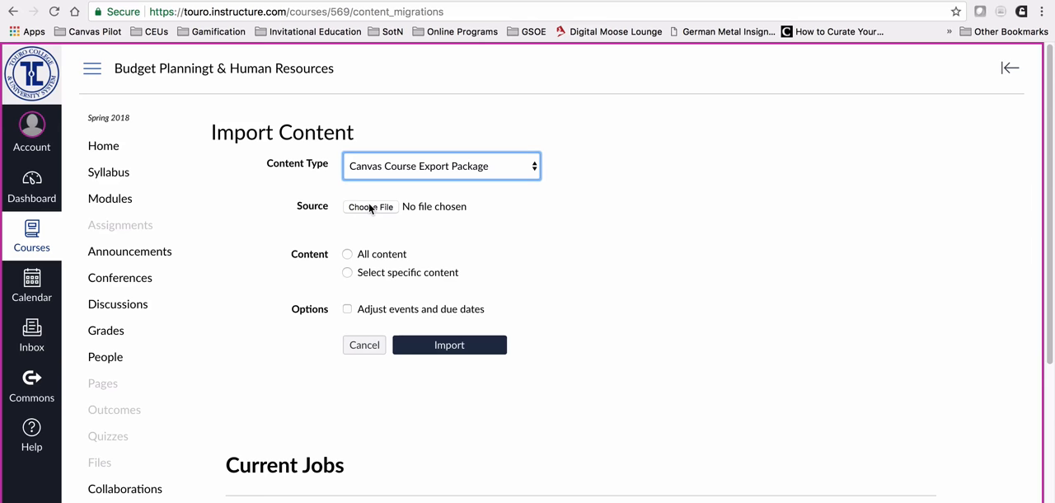
pyautogui.click(369, 206)
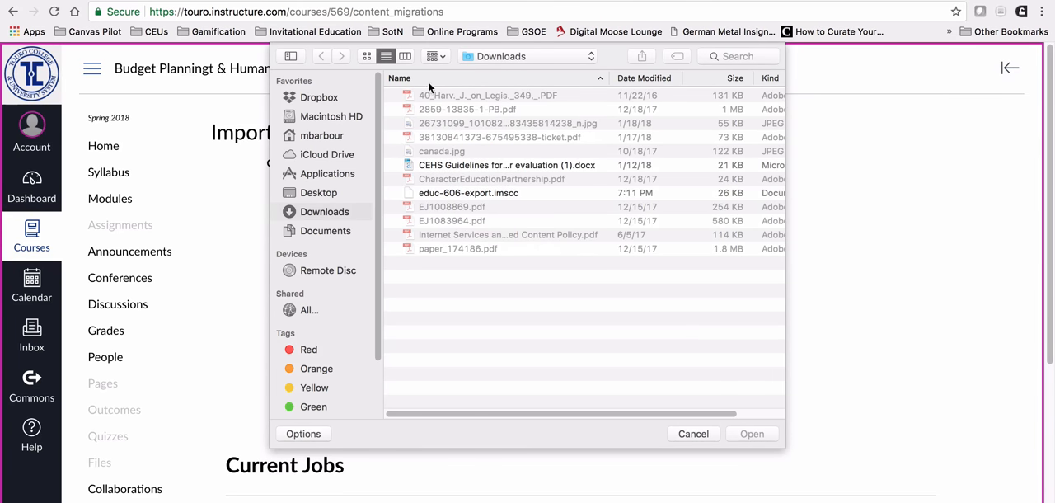
# Attach educ-606-export.imscc from Downloads, choose All content, and start the import
pyautogui.click(366, 56)
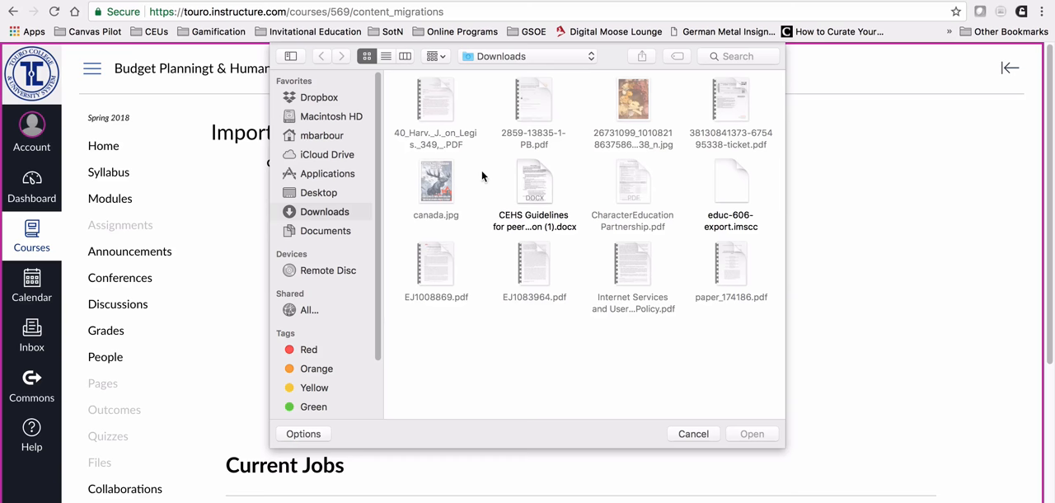
pyautogui.moveTo(543, 156)
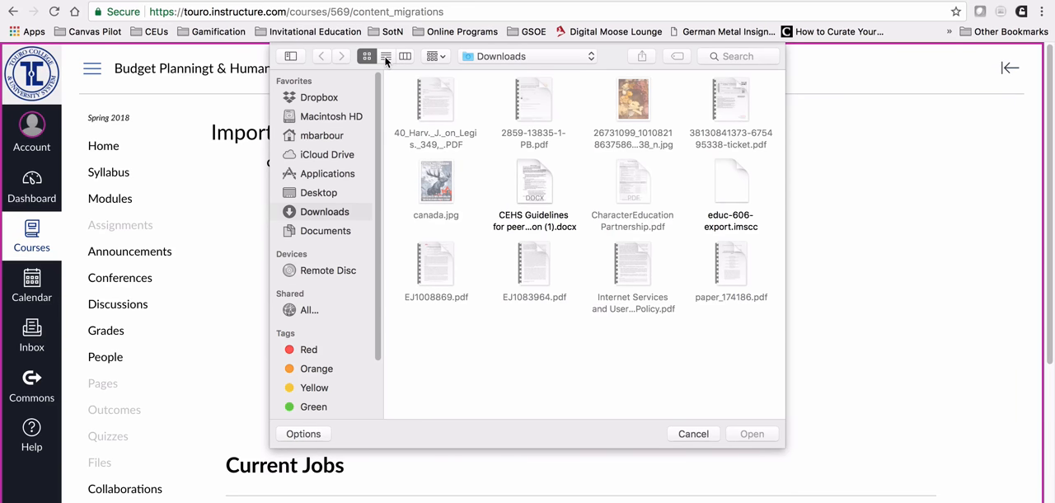
pyautogui.click(385, 56)
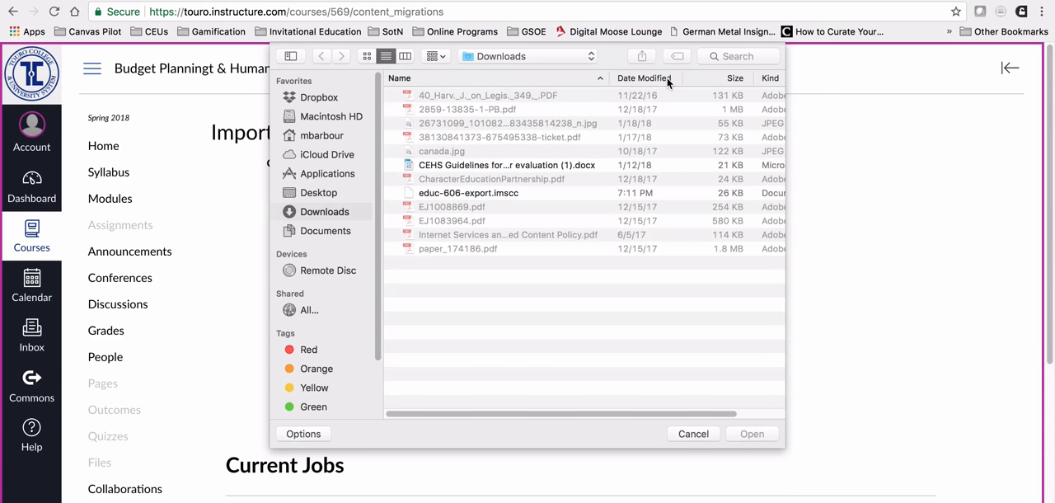
pyautogui.click(643, 77)
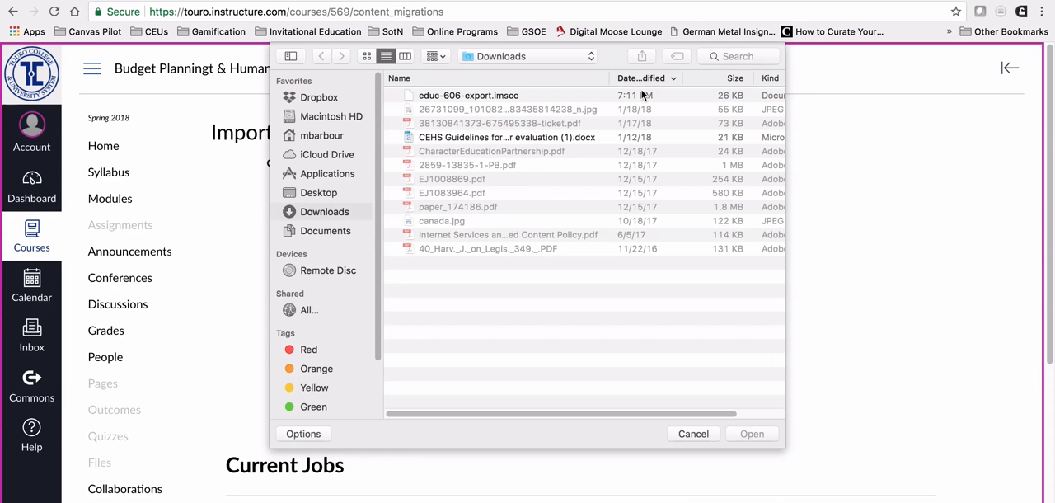
pyautogui.moveTo(518, 128)
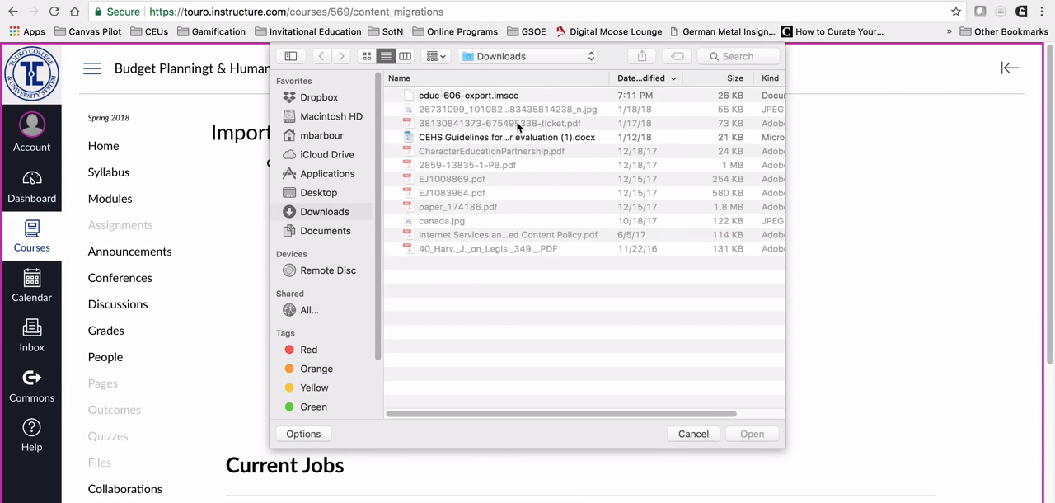
pyautogui.moveTo(478, 99)
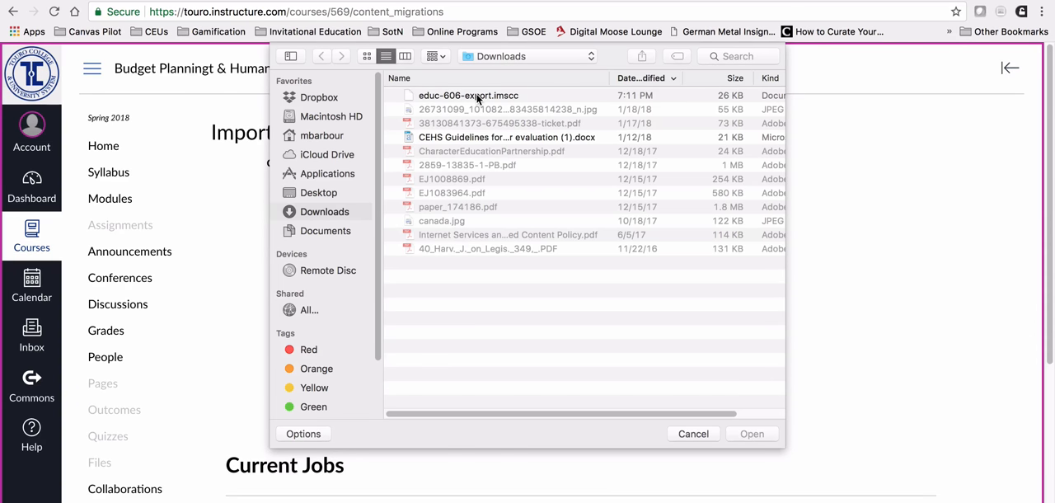
pyautogui.click(468, 95)
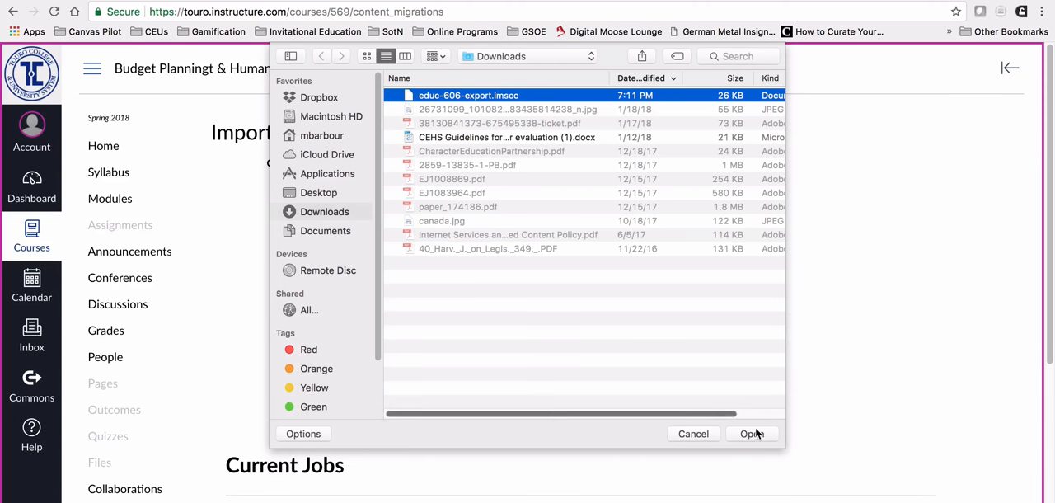
pyautogui.click(751, 433)
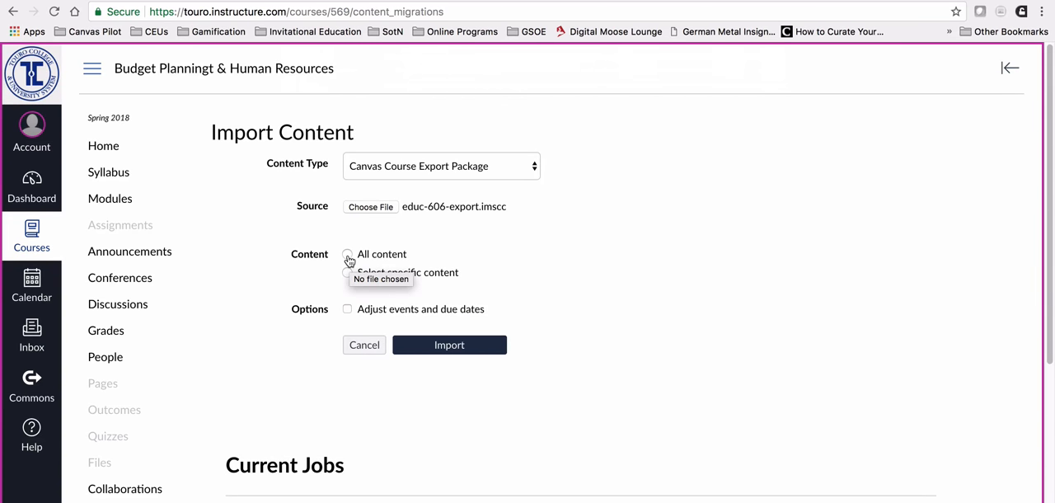
pyautogui.click(347, 254)
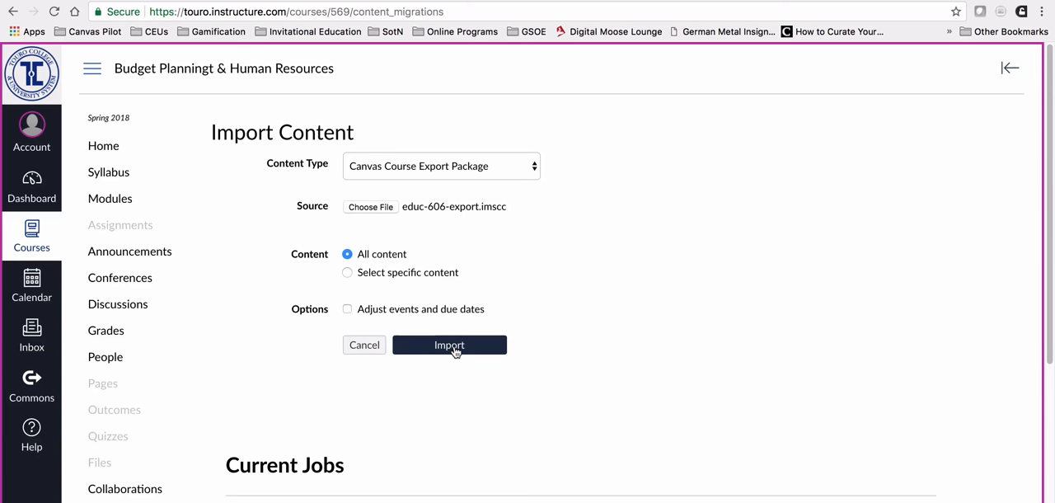
pyautogui.click(449, 345)
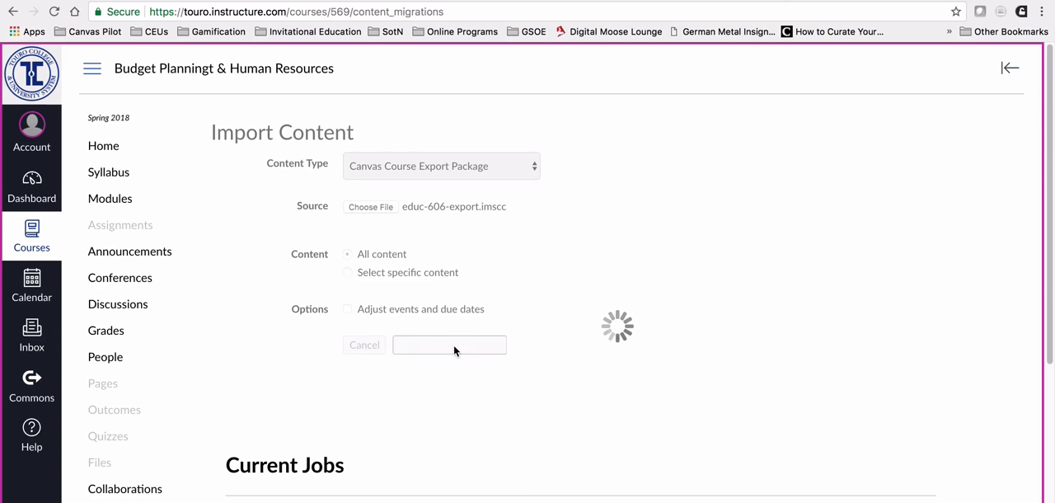
# Wait for the educ-606-export.imscc import job to change from Running to Completed
pyautogui.click(449, 344)
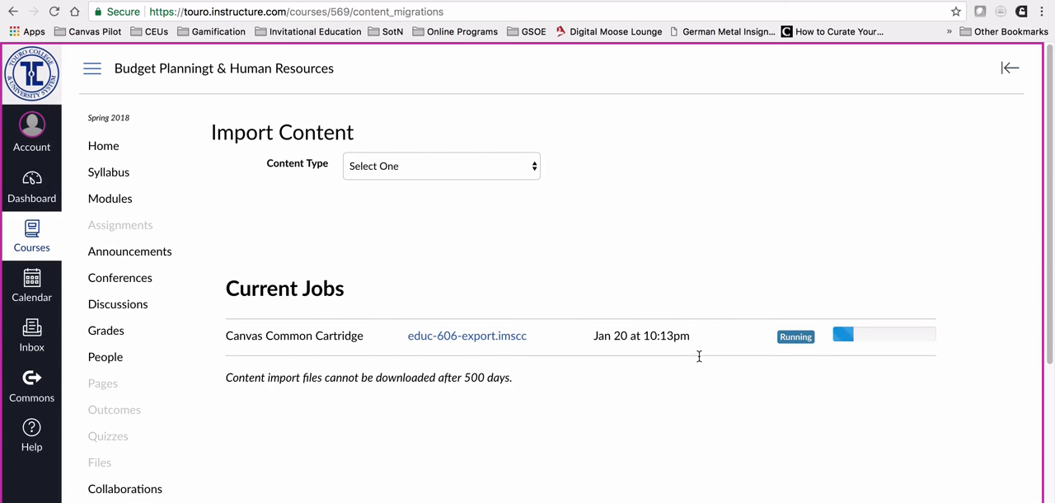
pyautogui.moveTo(879, 338)
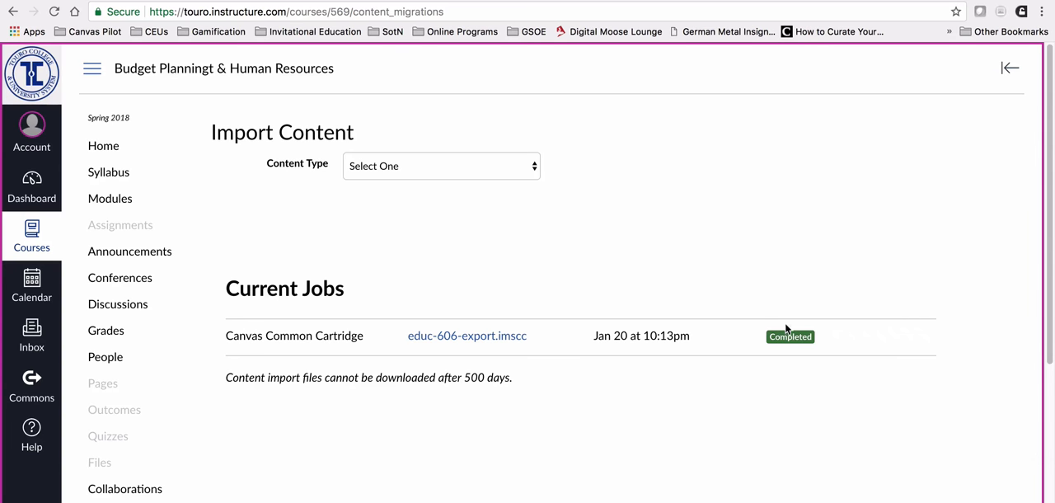
pyautogui.moveTo(746, 341)
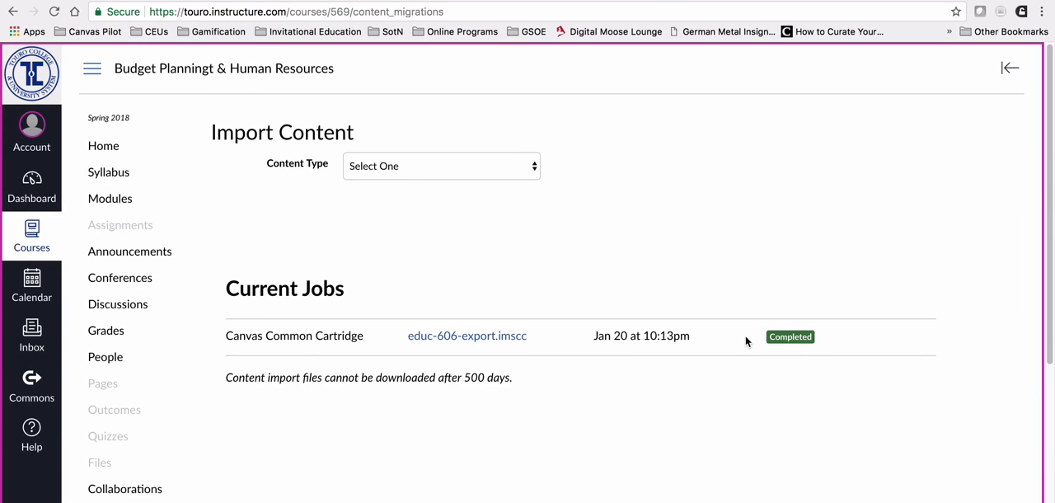
pyautogui.moveTo(828, 336)
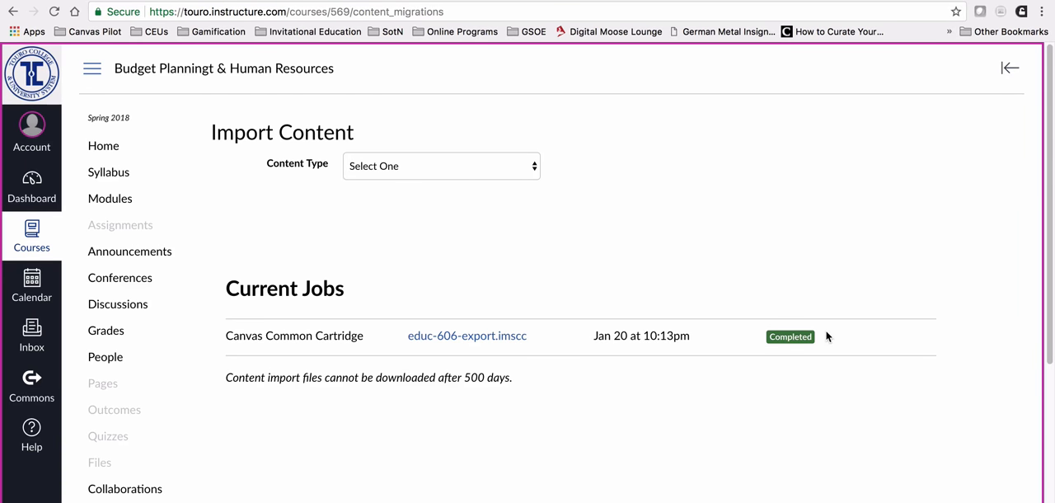
pyautogui.moveTo(836, 338)
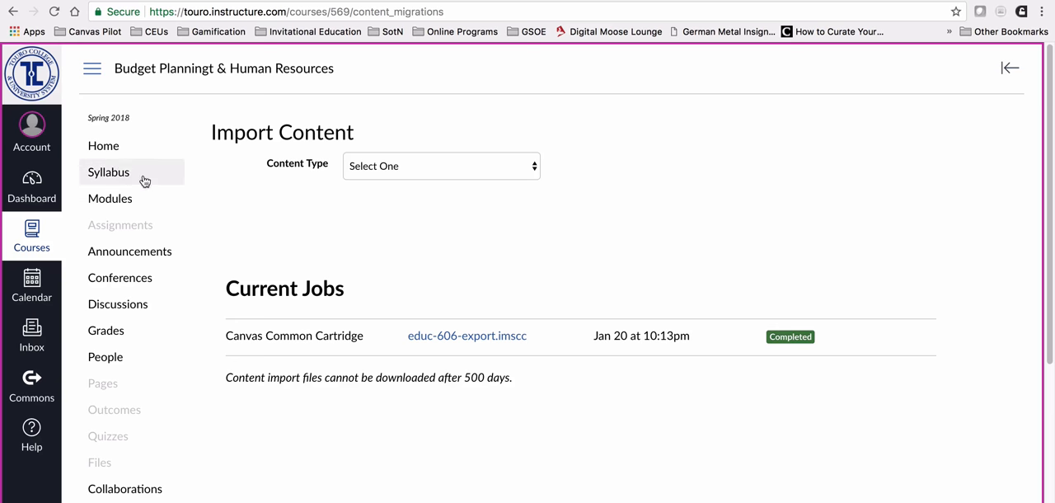
# Go to the course Home, which lists the START HERE and Course Materials modules
pyautogui.click(103, 146)
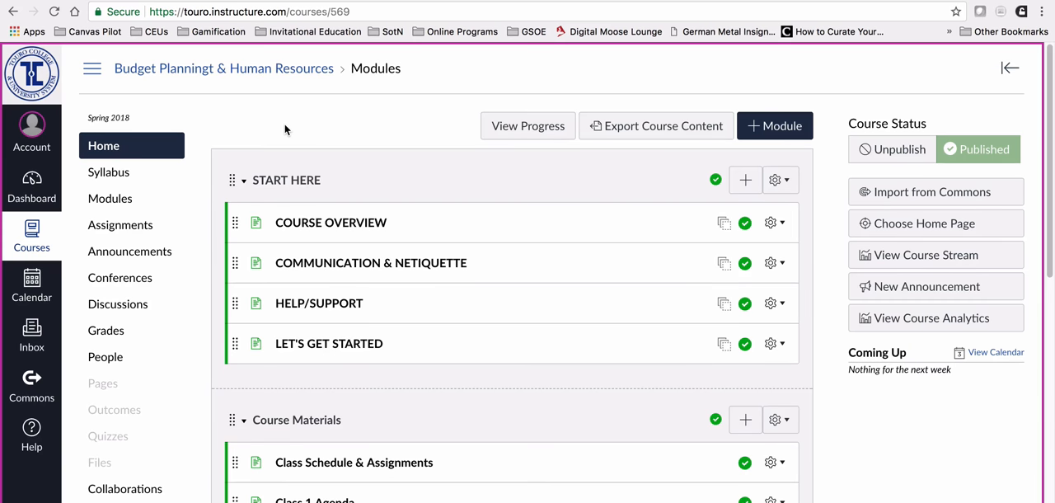
pyautogui.moveTo(235, 203)
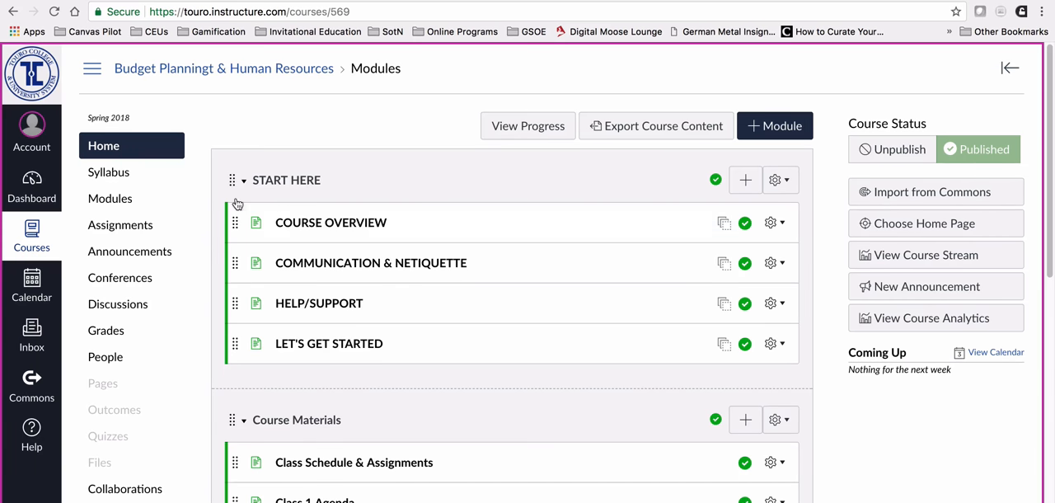
pyautogui.moveTo(710, 230)
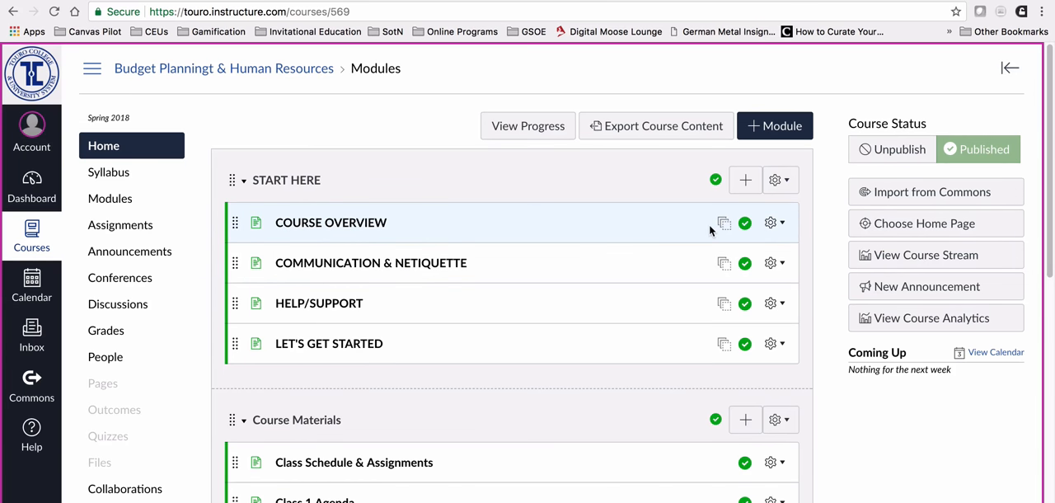
pyautogui.moveTo(789, 224)
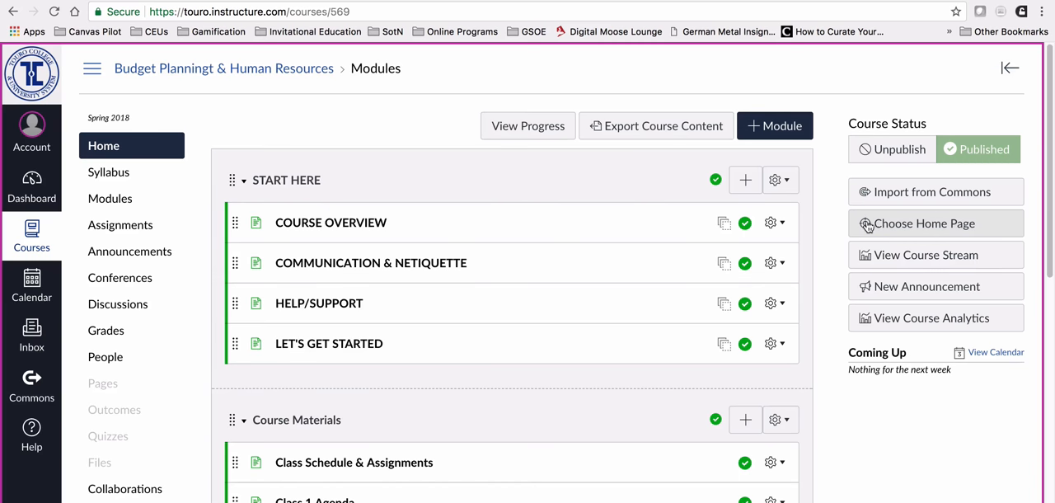
pyautogui.moveTo(911, 232)
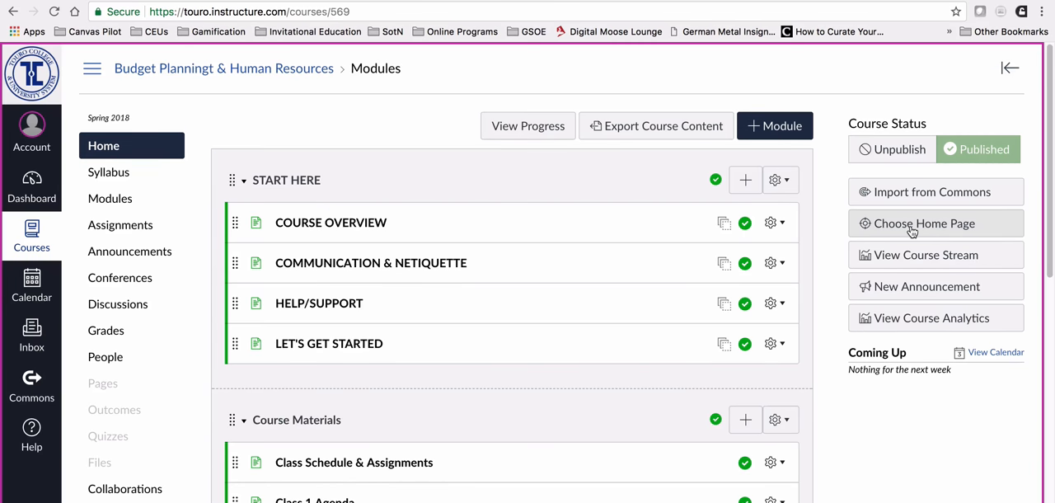
# Choose Pages Front Page as the course home page and save it
pyautogui.click(924, 224)
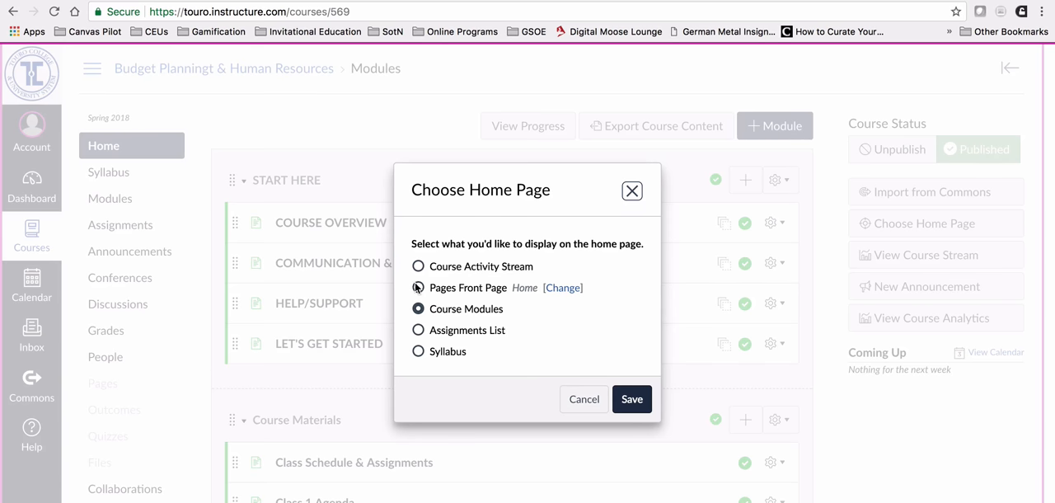
pyautogui.click(418, 287)
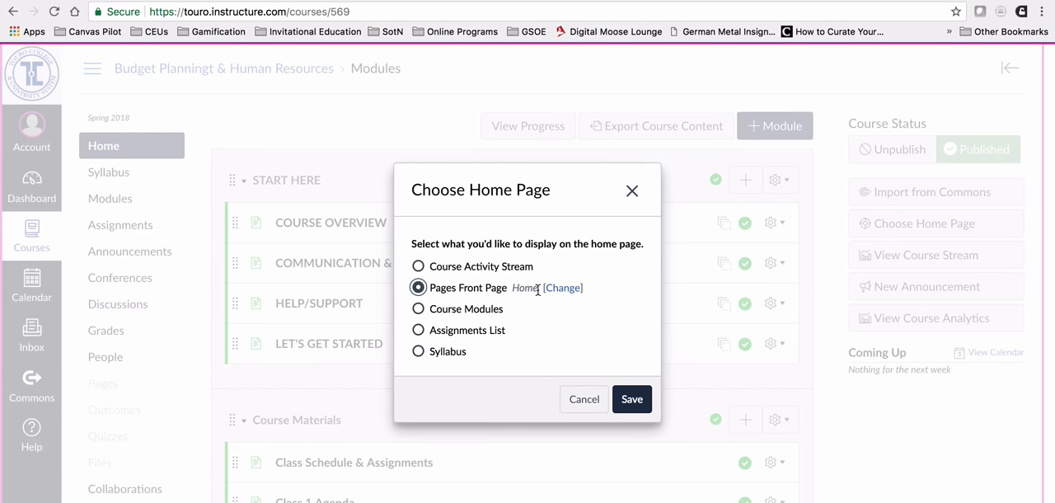
pyautogui.moveTo(512, 286)
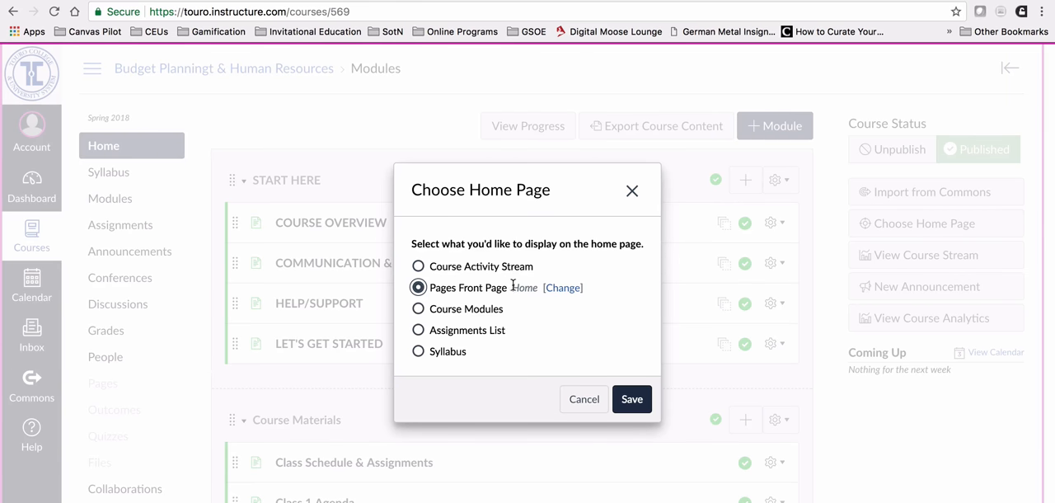
pyautogui.click(632, 398)
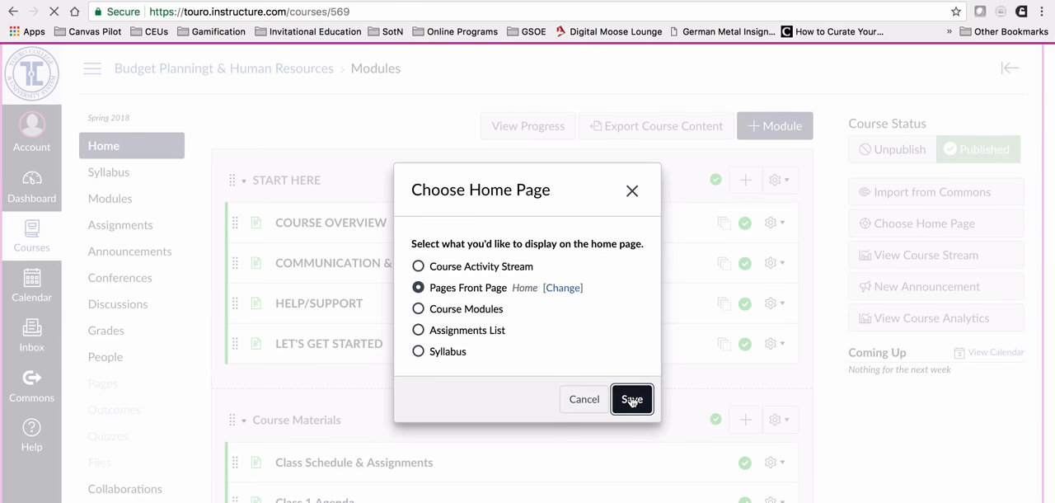
pyautogui.click(631, 398)
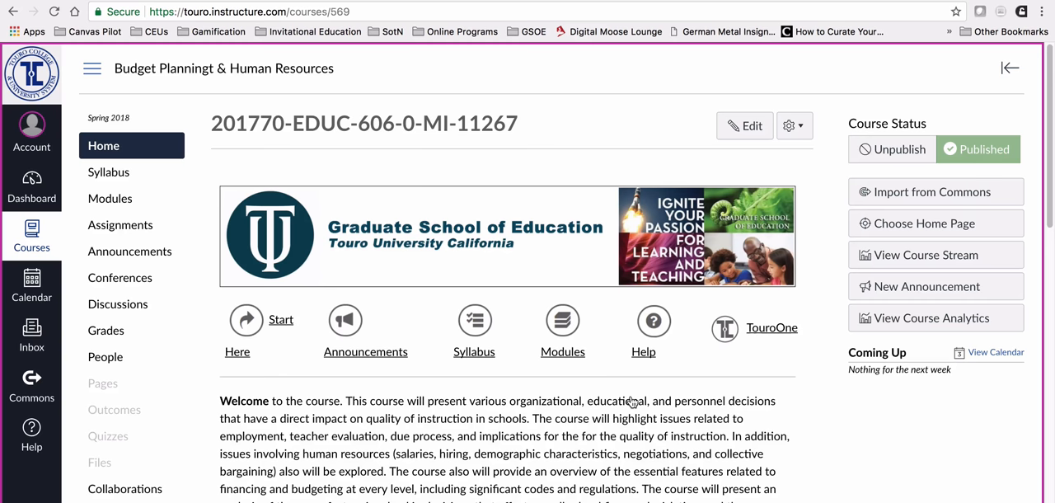
pyautogui.moveTo(564, 333)
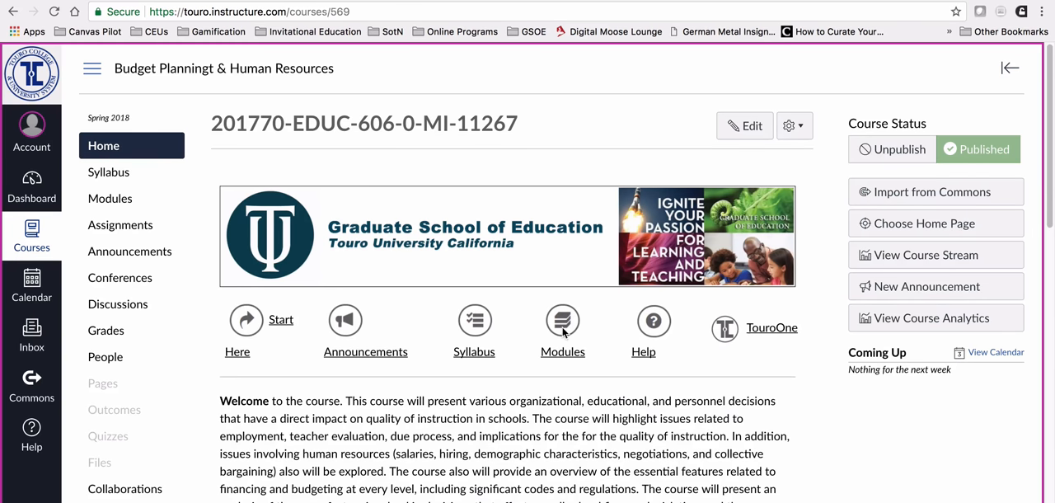
pyautogui.click(562, 320)
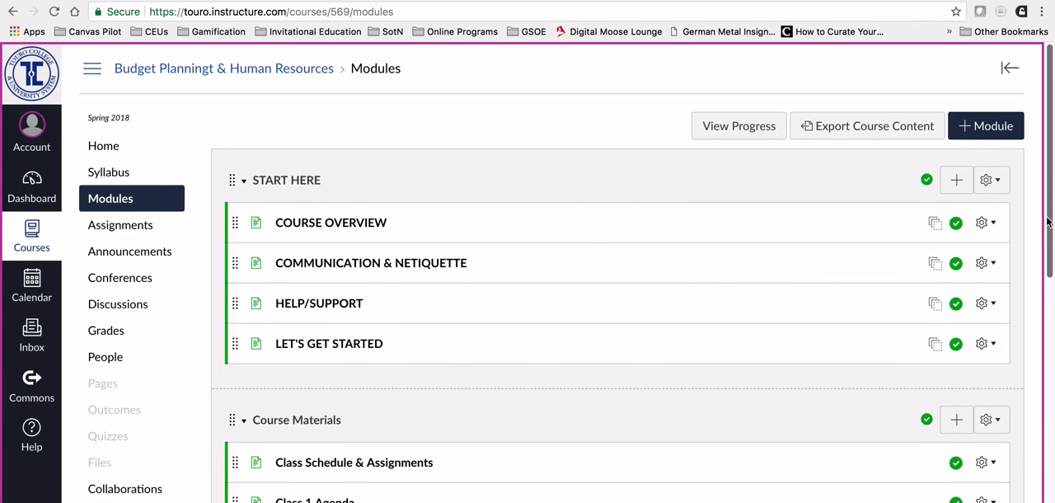
pyautogui.scroll(-3)
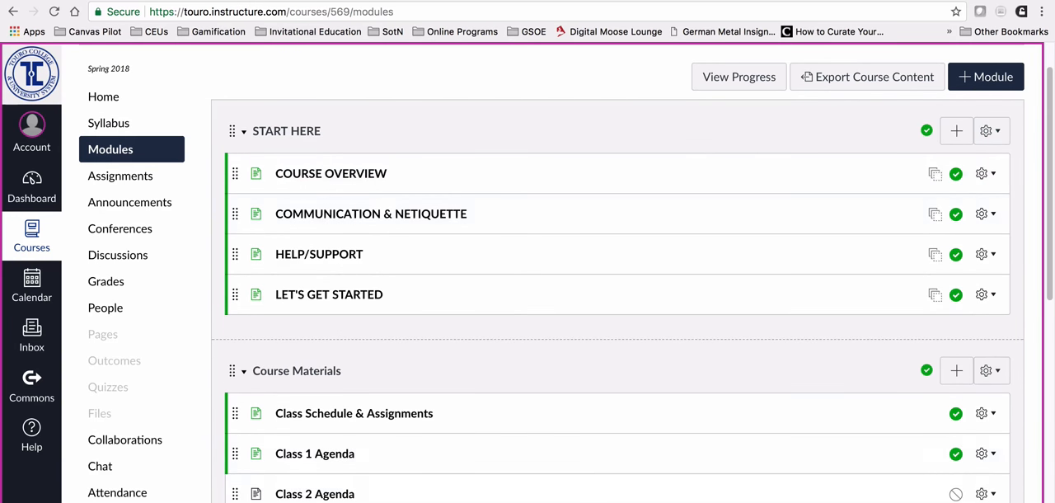
pyautogui.moveTo(643, 307)
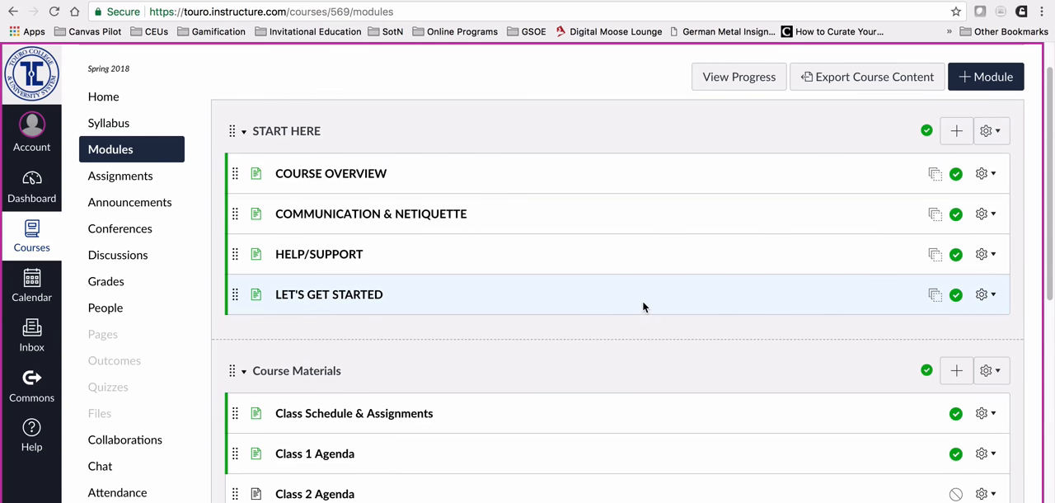
pyautogui.moveTo(390, 184)
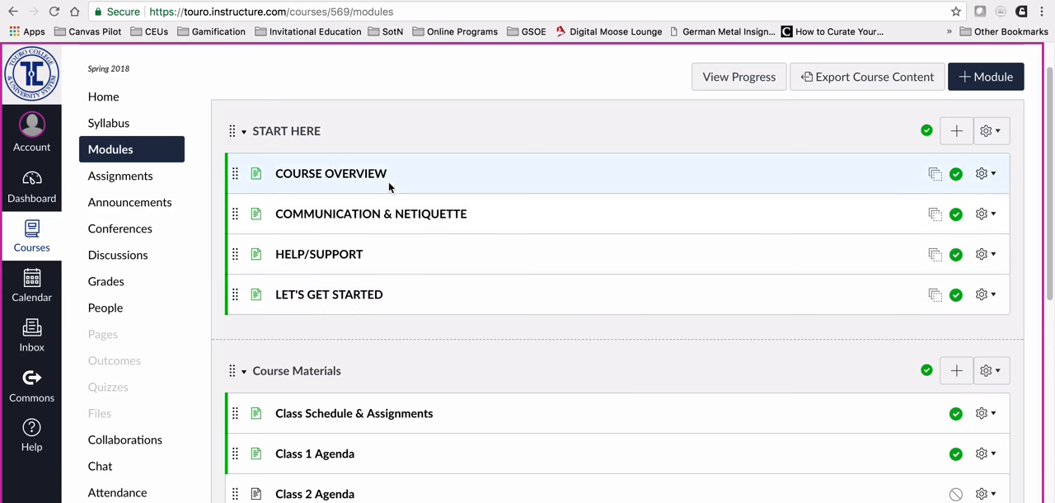
pyautogui.click(103, 97)
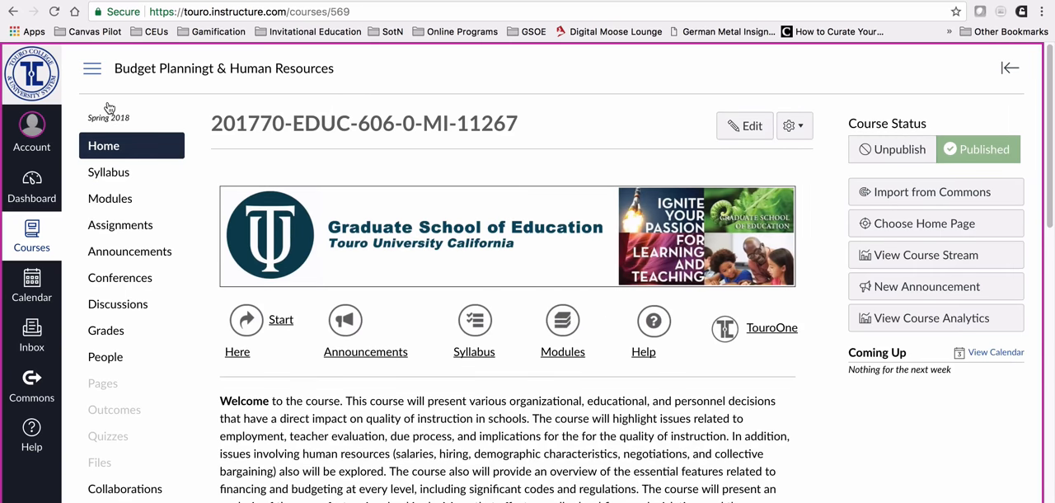
pyautogui.moveTo(435, 464)
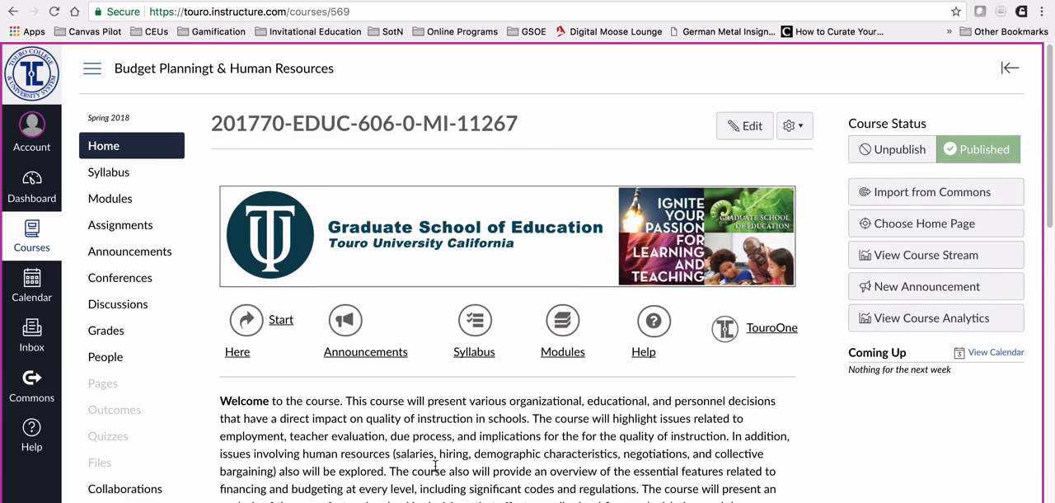
pyautogui.moveTo(914, 267)
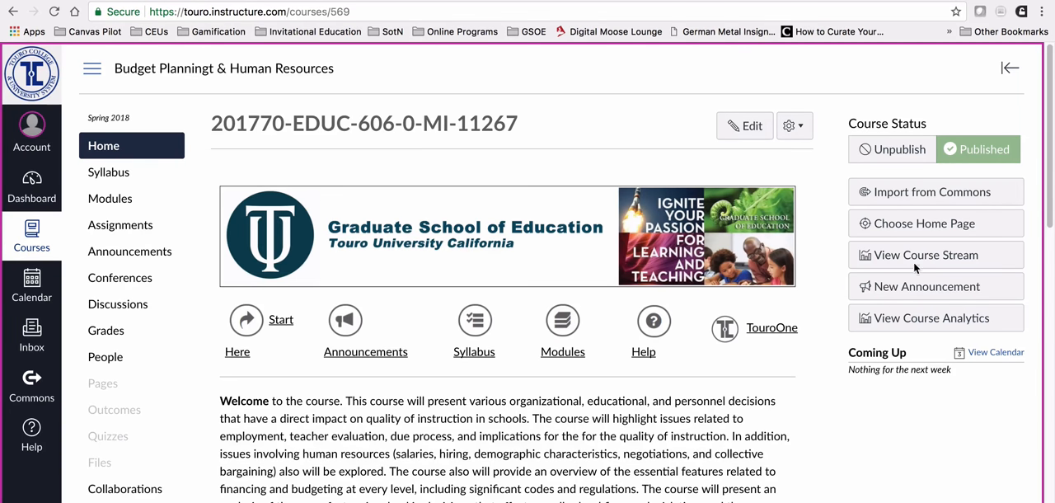
pyautogui.moveTo(912, 229)
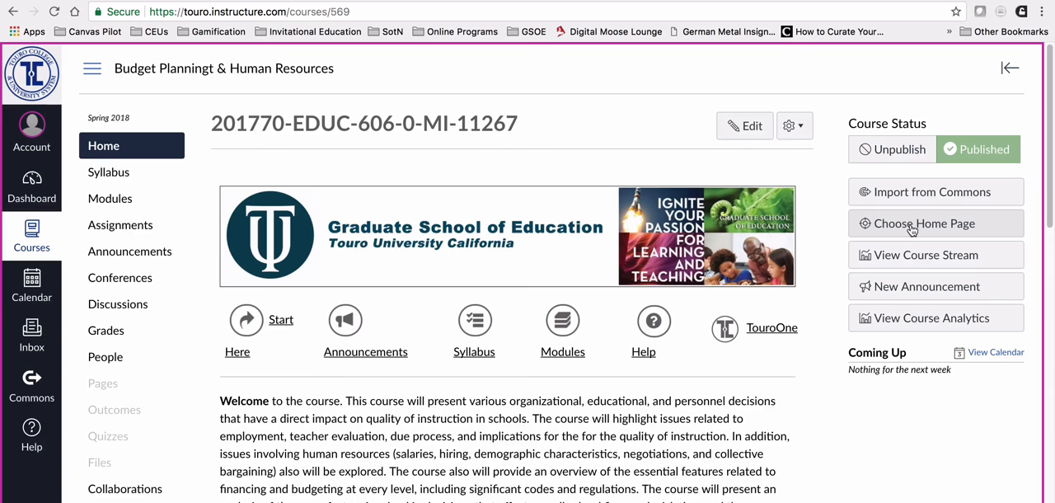